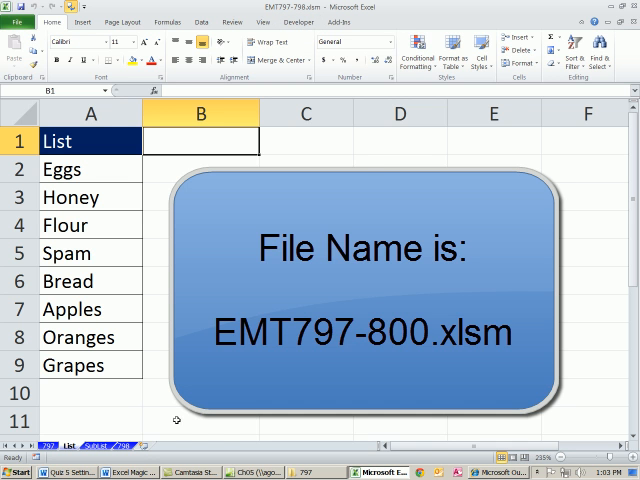
# Step: Review the List items and the SubList sheet, then return to the List sheet
pyautogui.click(70, 454)
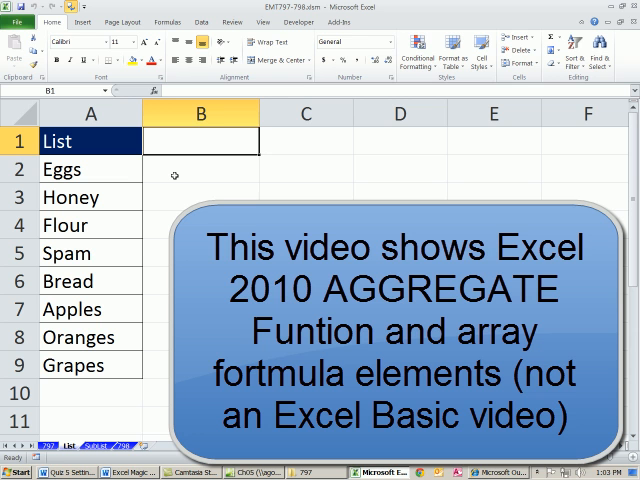
pyautogui.click(200, 168)
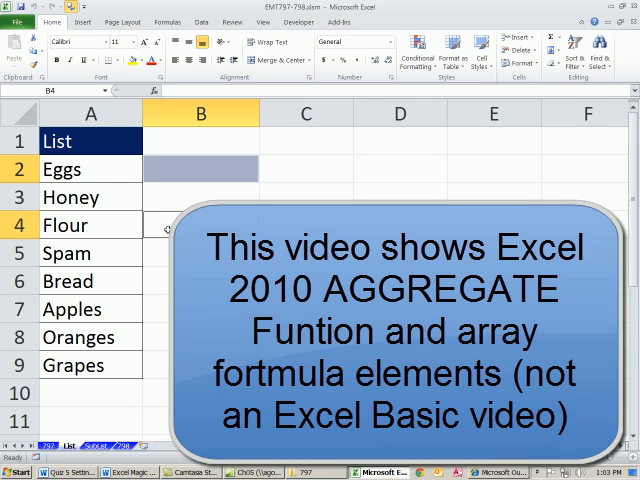
pyautogui.click(200, 308)
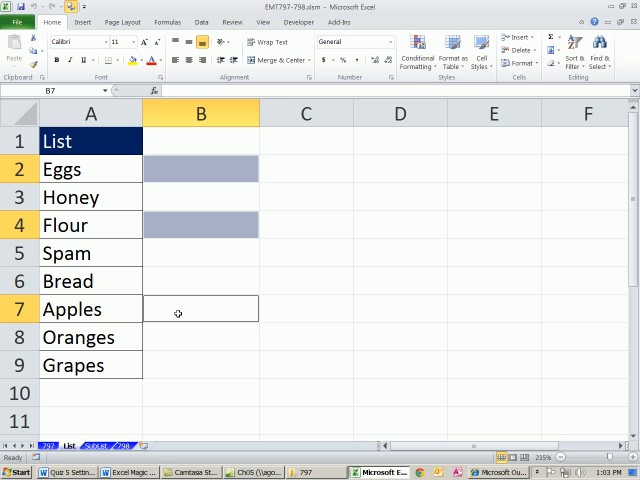
pyautogui.click(90, 168)
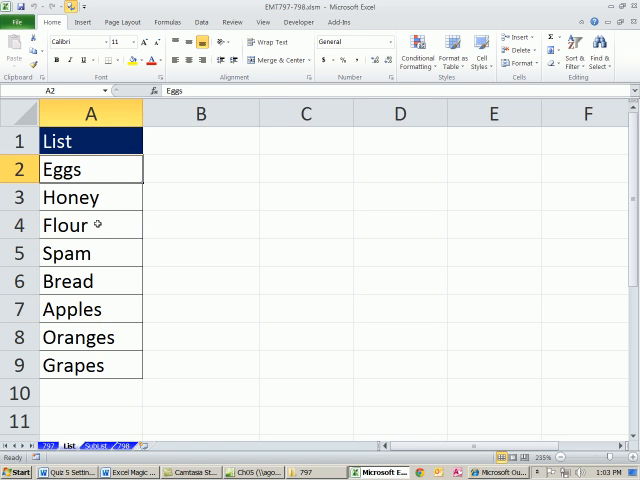
pyautogui.click(90, 308)
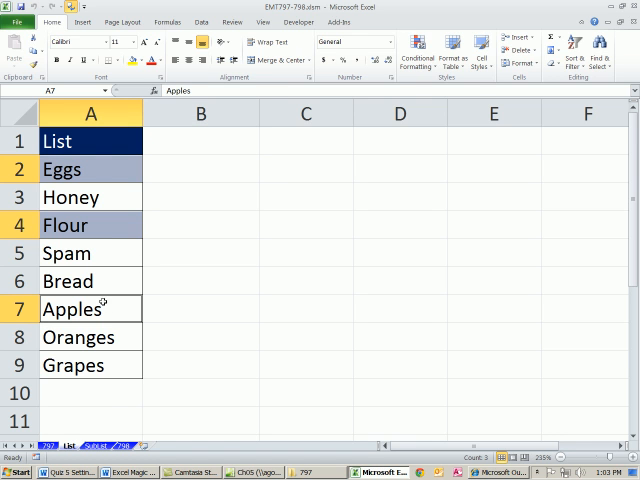
pyautogui.click(96, 446)
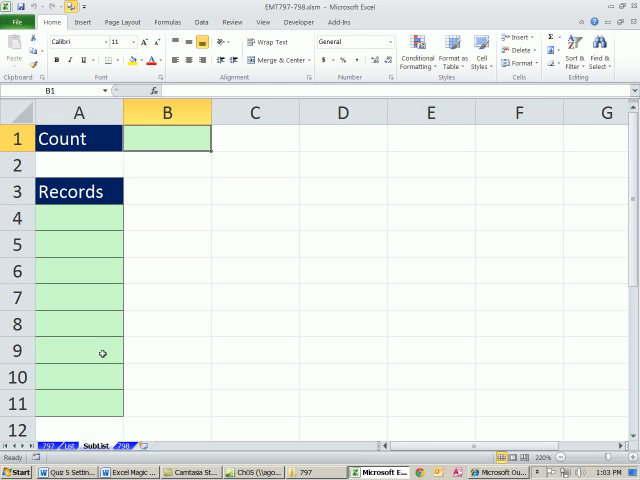
pyautogui.moveTo(76, 220)
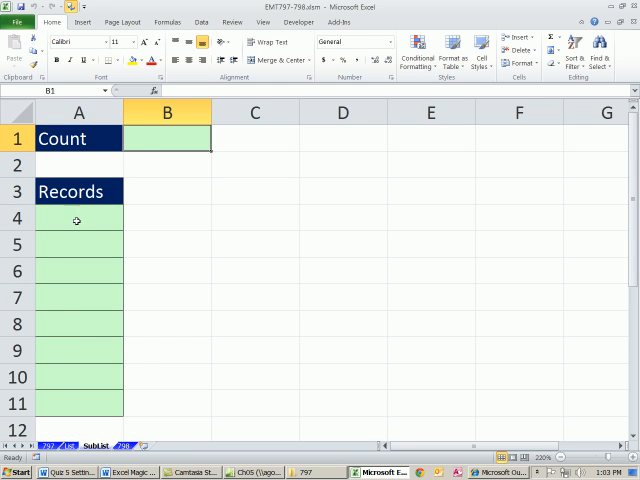
pyautogui.click(72, 436)
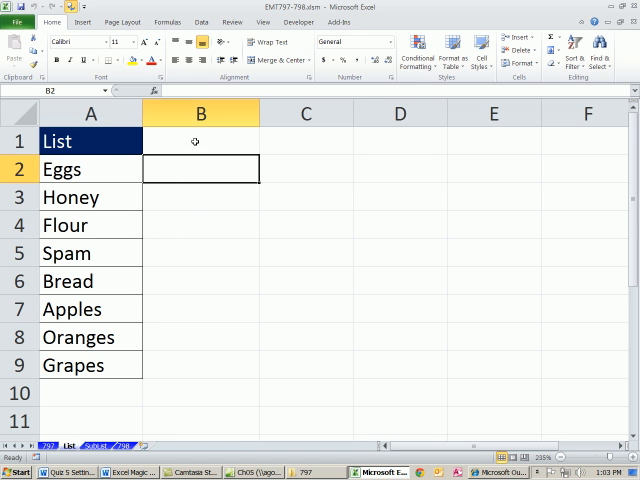
pyautogui.moveTo(184, 140)
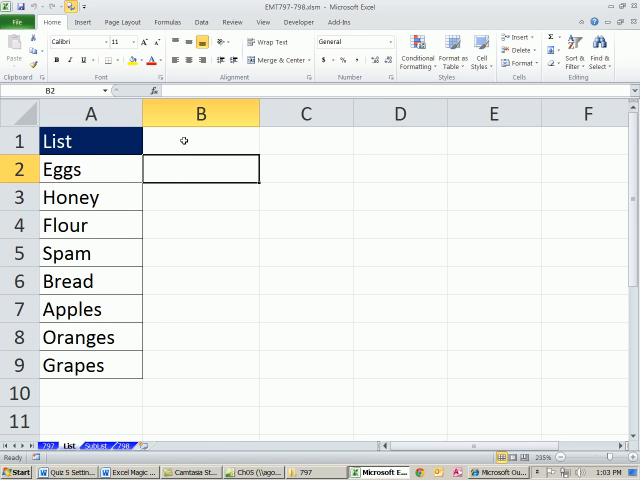
pyautogui.moveTo(190, 156)
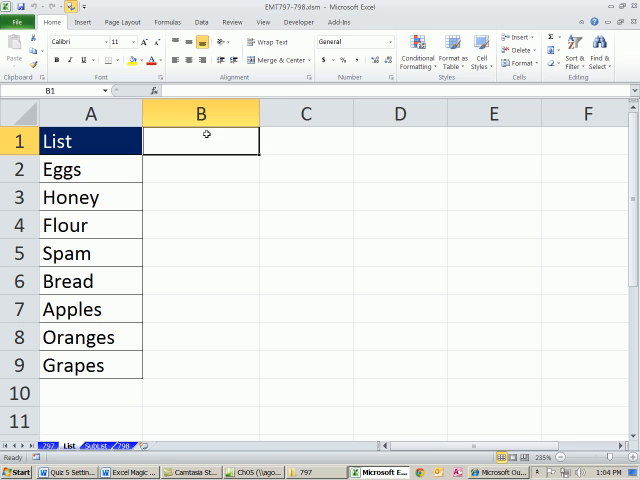
# Step: Head column B with 'Checked = y' and bring up the Data tools for B2:B9
pyautogui.click(284, 22)
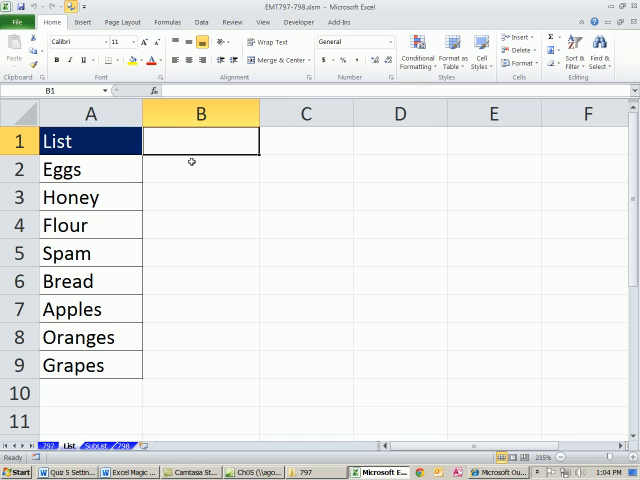
pyautogui.moveTo(180, 168)
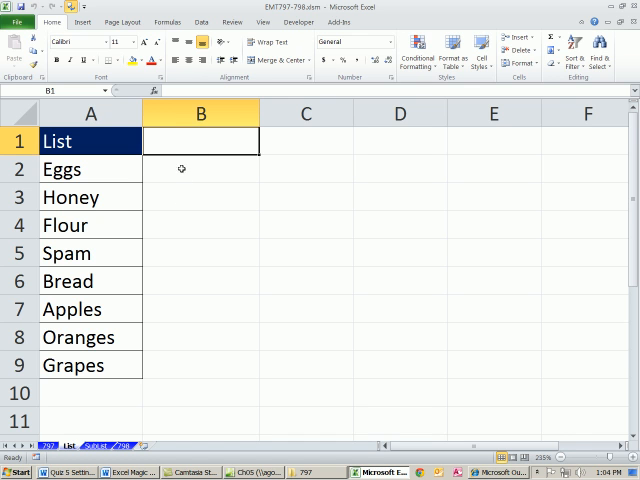
pyautogui.click(200, 224)
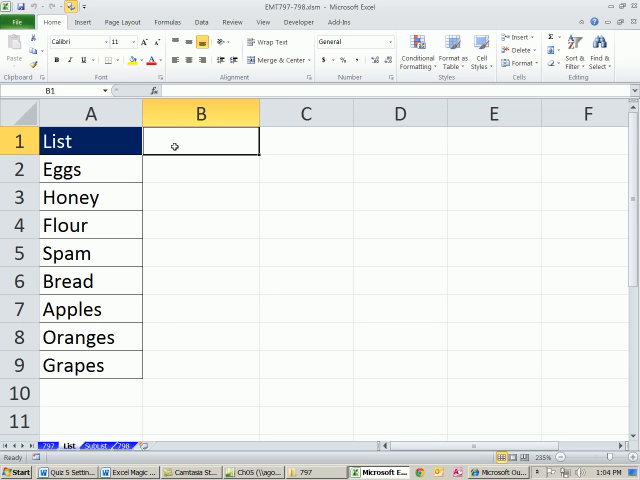
pyautogui.write('Check')
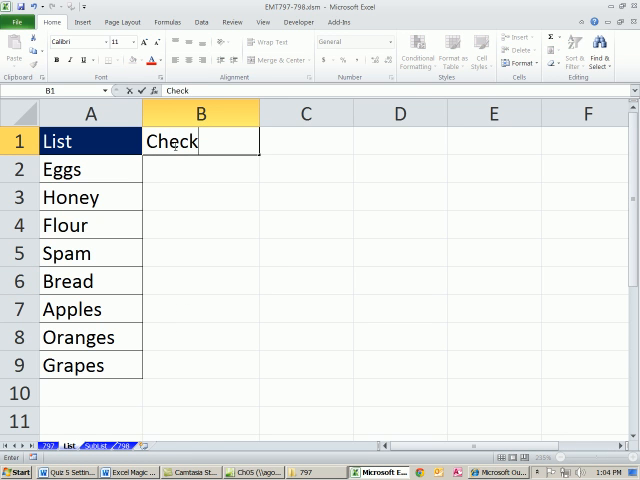
pyautogui.write('ed =')
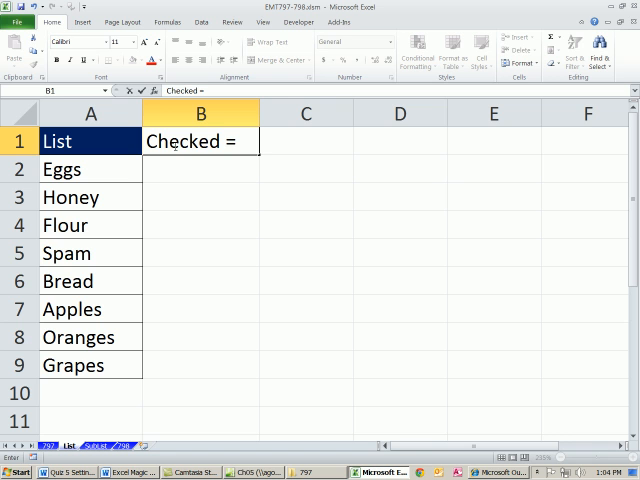
pyautogui.write('y')
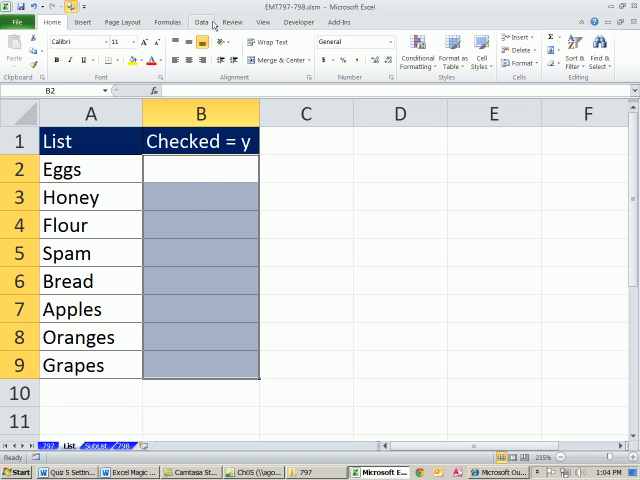
pyautogui.click(442, 38)
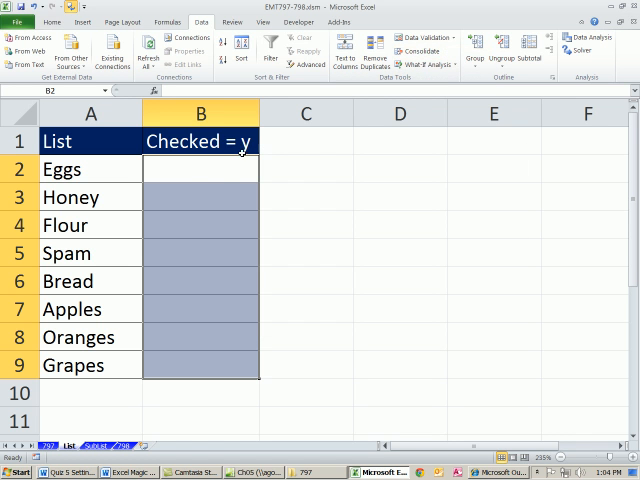
pyautogui.moveTo(220, 180)
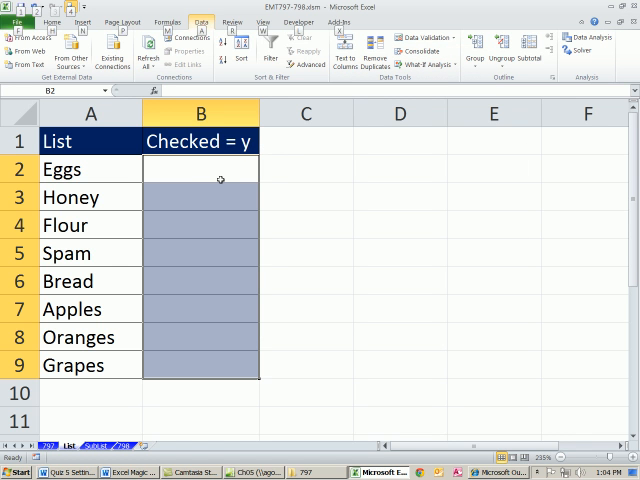
# Step: Set a Data Validation list rule allowing only 'y' in the Checked cells
pyautogui.click(412, 36)
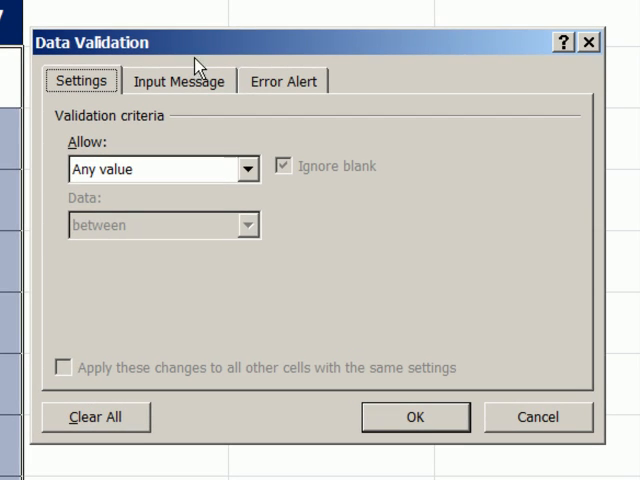
pyautogui.click(244, 168)
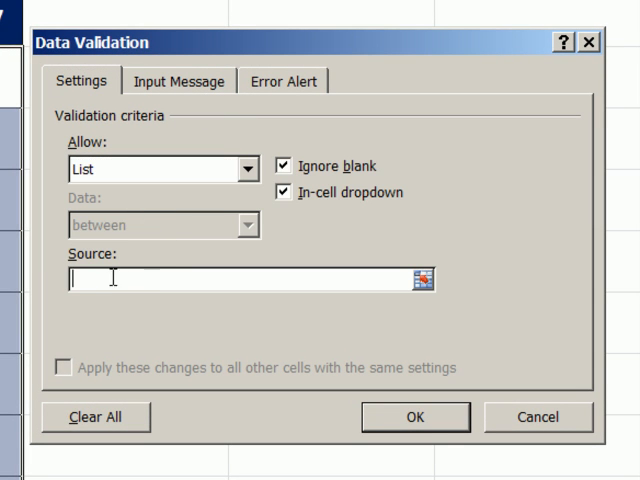
pyautogui.write('y')
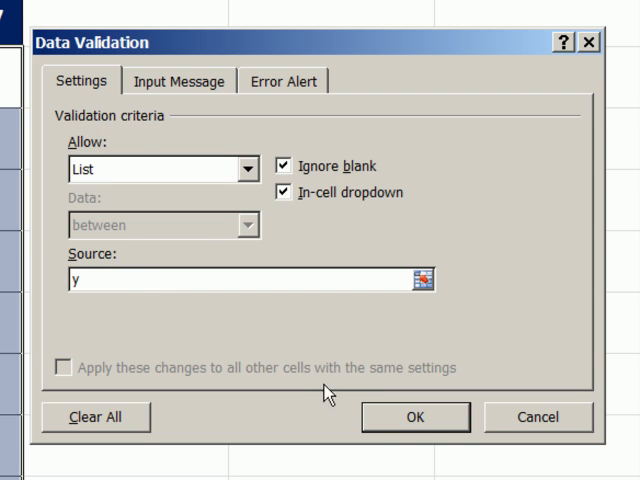
pyautogui.click(428, 416)
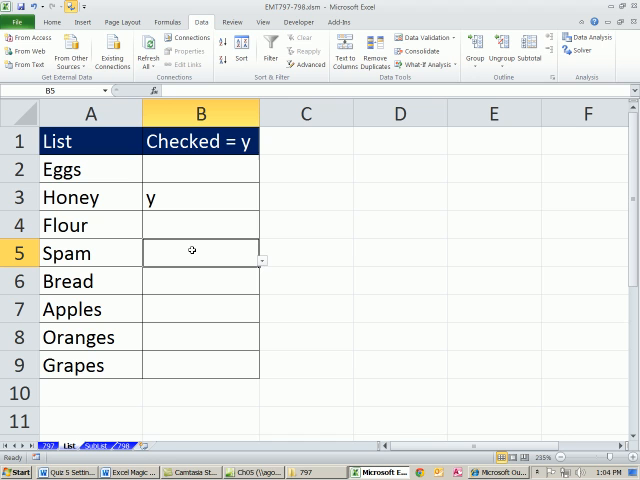
# Step: Mark Spam and Grapes with y from the dropdown
pyautogui.write('y')
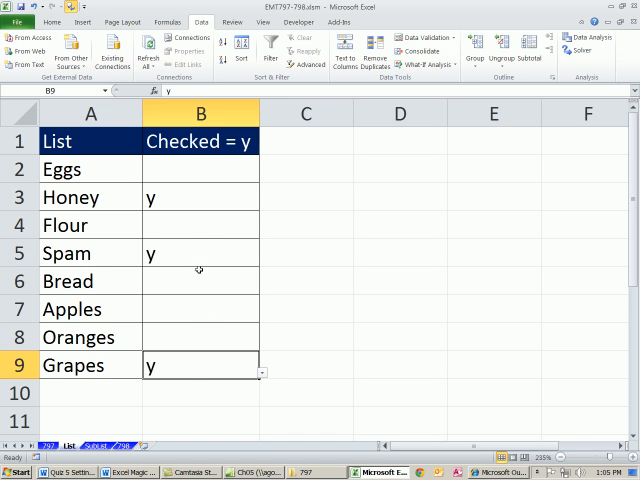
pyautogui.moveTo(362, 200)
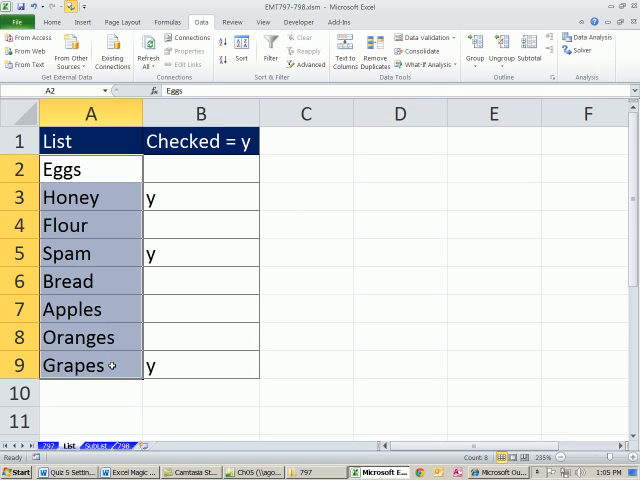
pyautogui.moveTo(92, 186)
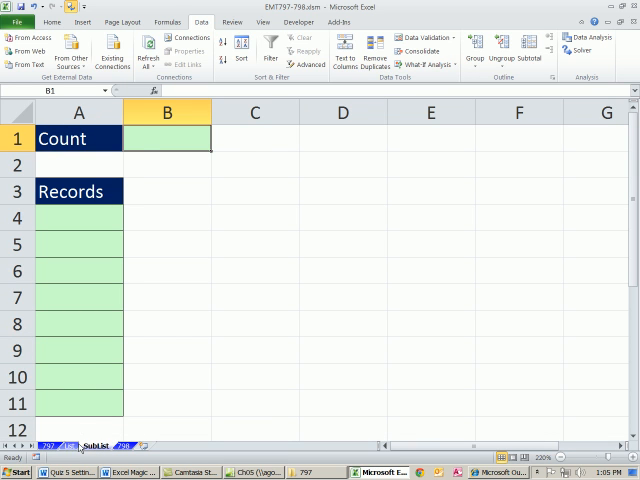
pyautogui.click(68, 436)
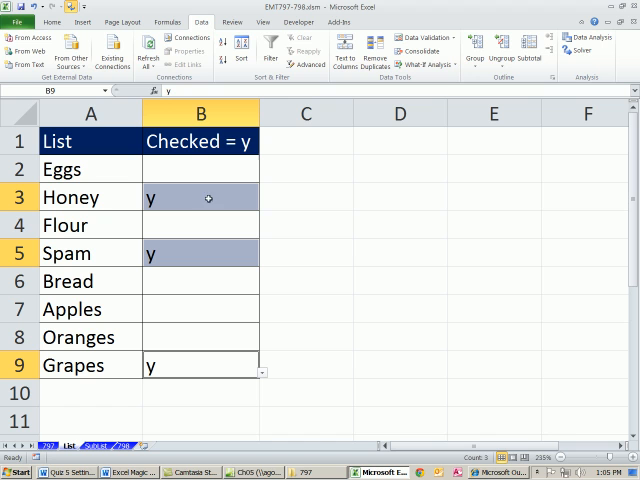
pyautogui.moveTo(192, 354)
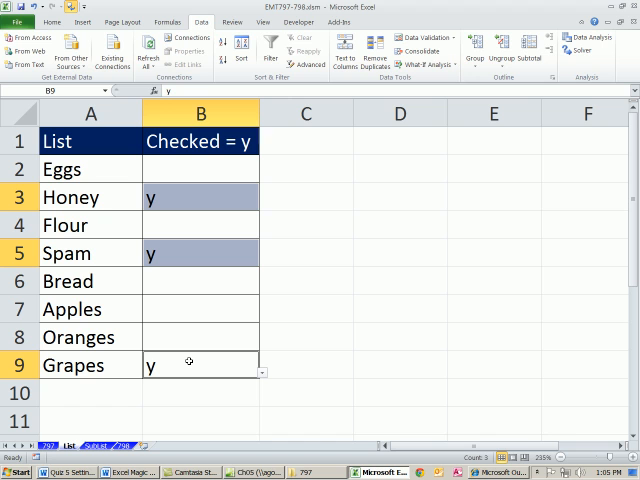
pyautogui.moveTo(196, 198)
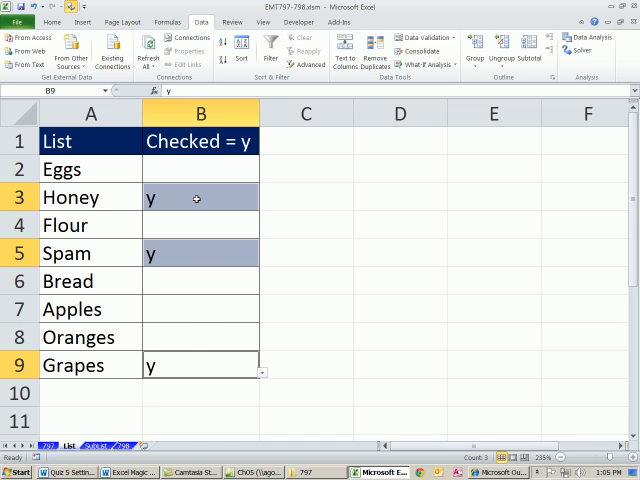
pyautogui.moveTo(212, 198)
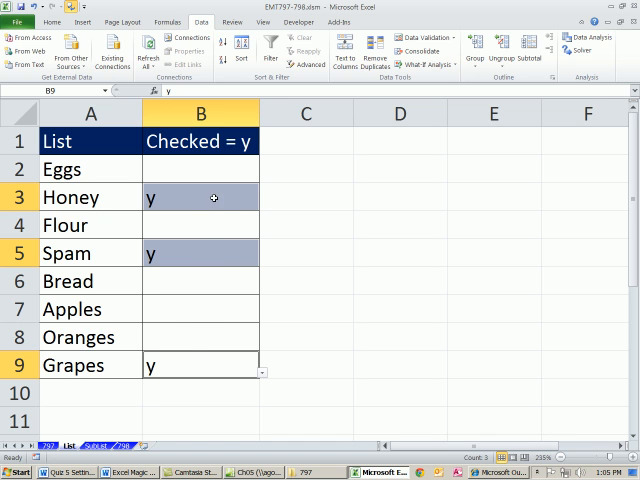
pyautogui.moveTo(96, 216)
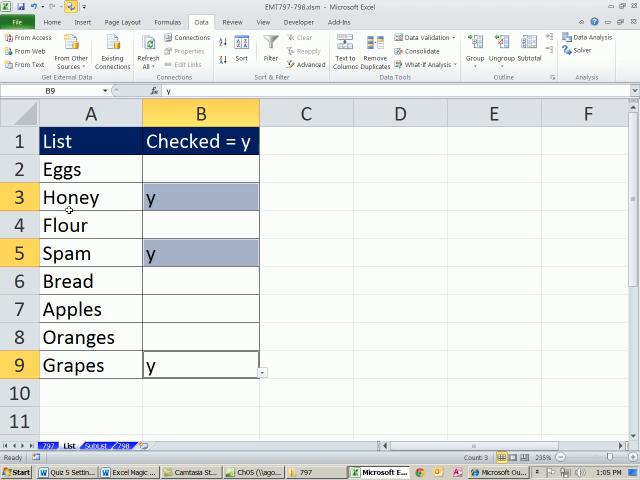
pyautogui.click(90, 168)
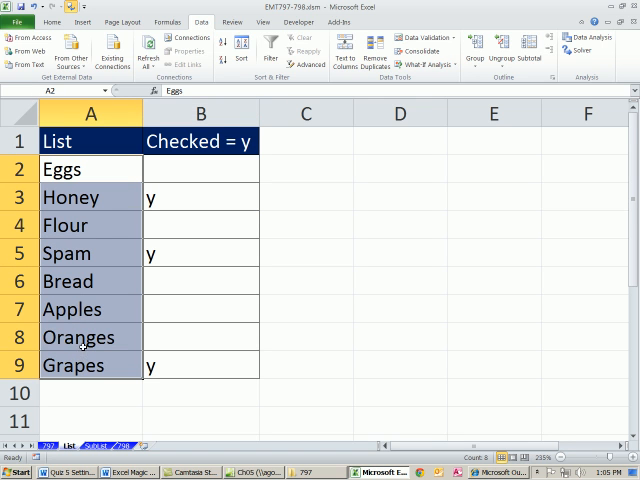
pyautogui.moveTo(78, 244)
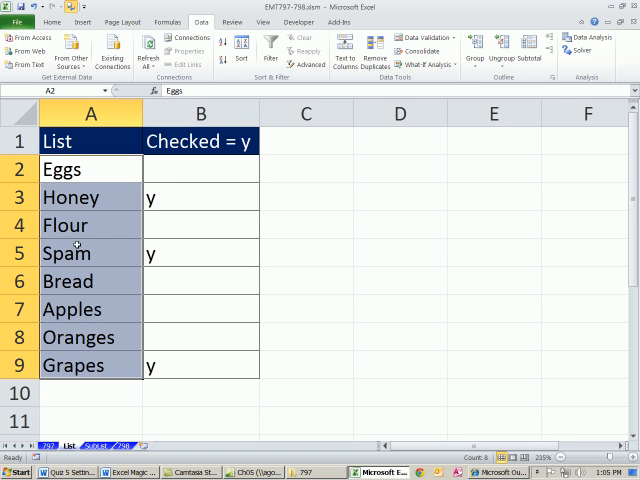
pyautogui.moveTo(104, 208)
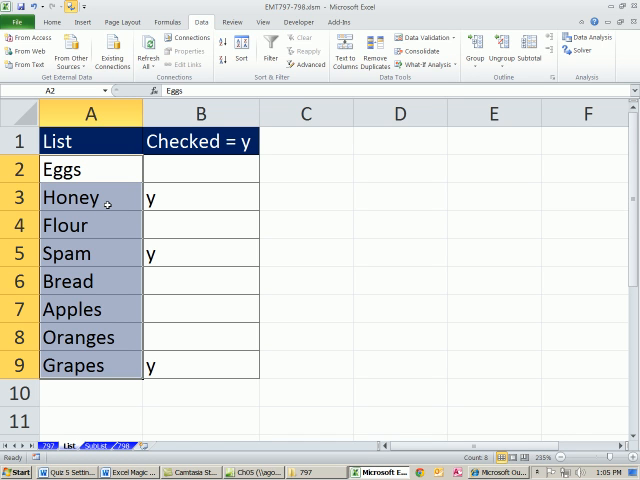
pyautogui.click(70, 196)
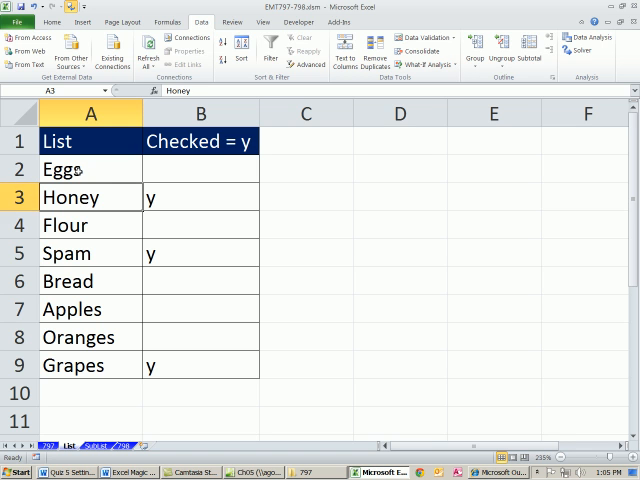
pyautogui.moveTo(90, 168); pyautogui.dragTo(90, 364)
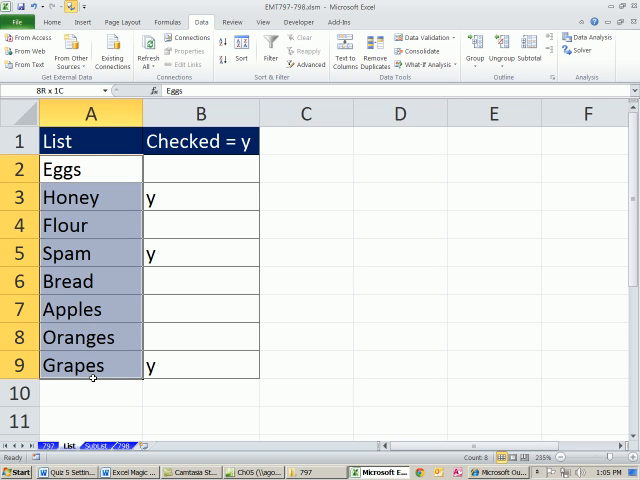
pyautogui.click(90, 196)
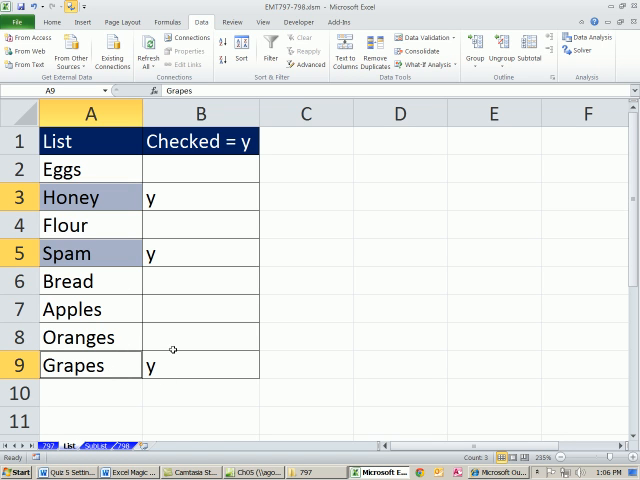
pyautogui.moveTo(368, 192)
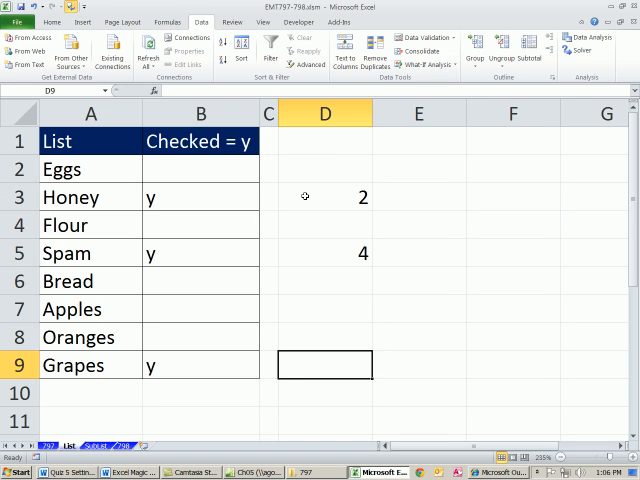
# Step: Note position 8 beside Grapes, completing 2, 4, 8 in column D
pyautogui.write('8')
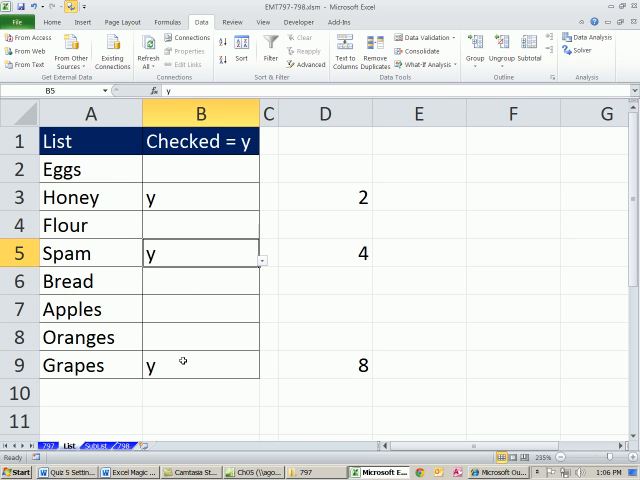
pyautogui.click(200, 364)
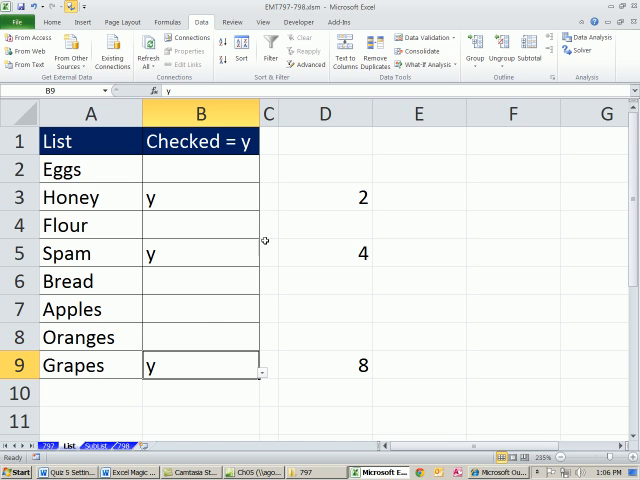
pyautogui.moveTo(116, 200)
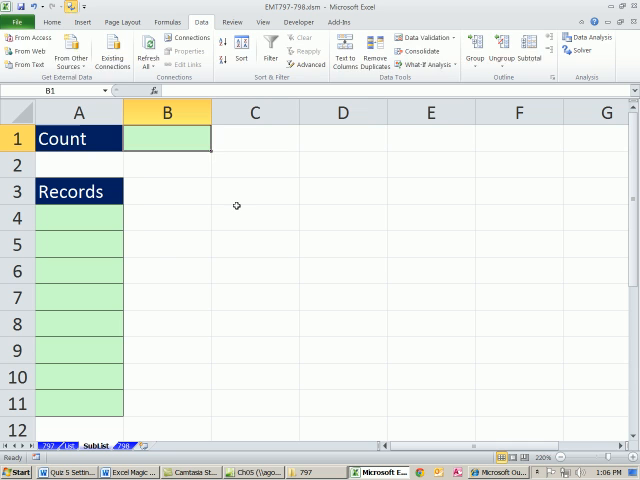
# Step: Enter =COUNTIF(List!B2:B9,"y") in the SubList Count cell, showing 3
pyautogui.write('=count')
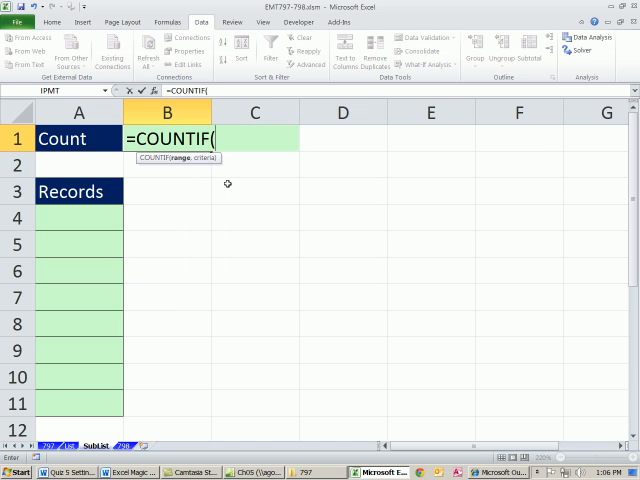
pyautogui.moveTo(156, 228)
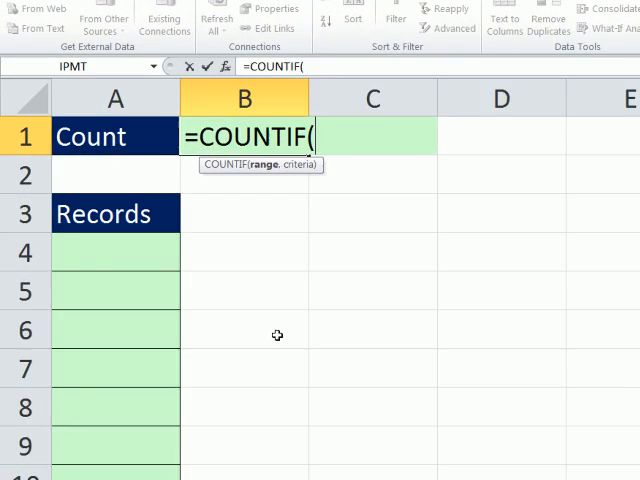
pyautogui.write(',')
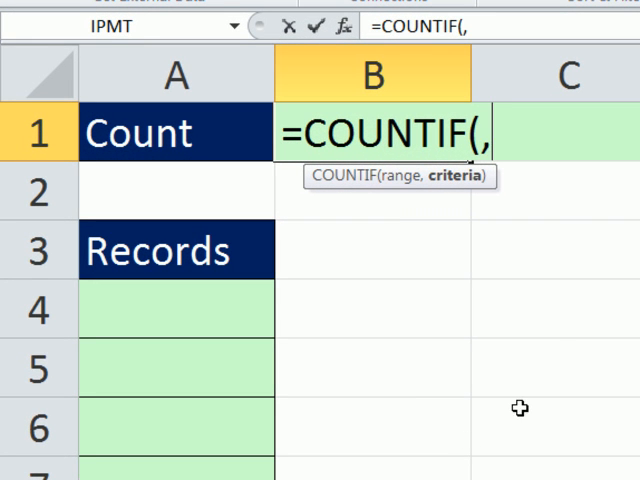
pyautogui.write('"')
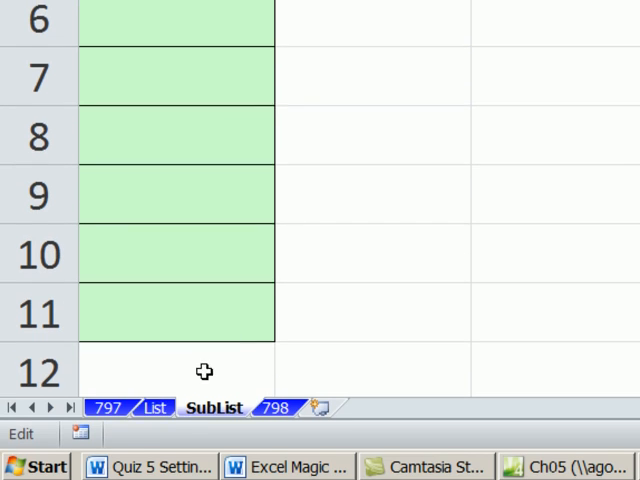
pyautogui.click(156, 408)
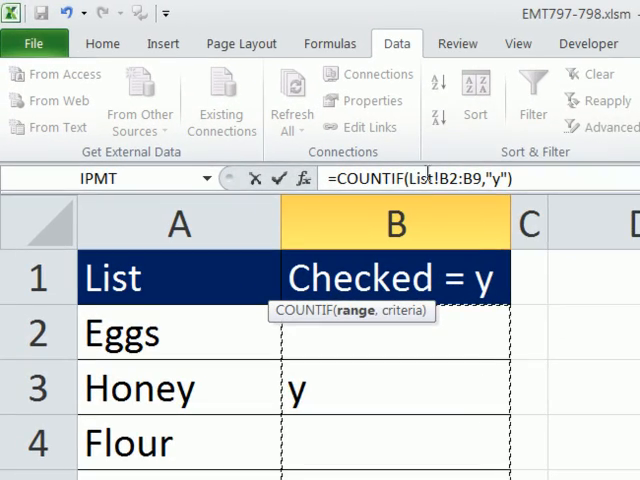
pyautogui.press('Ctrl+Enter')
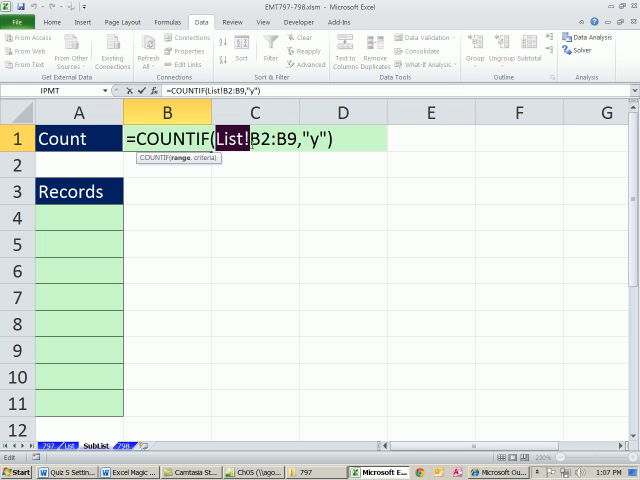
pyautogui.moveTo(312, 154)
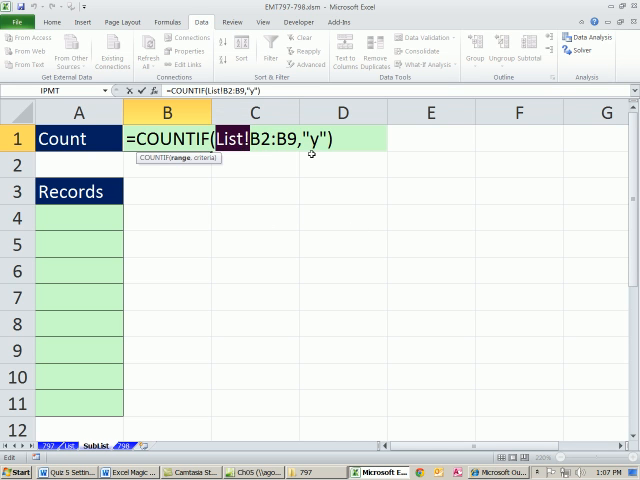
pyautogui.press('Enter')
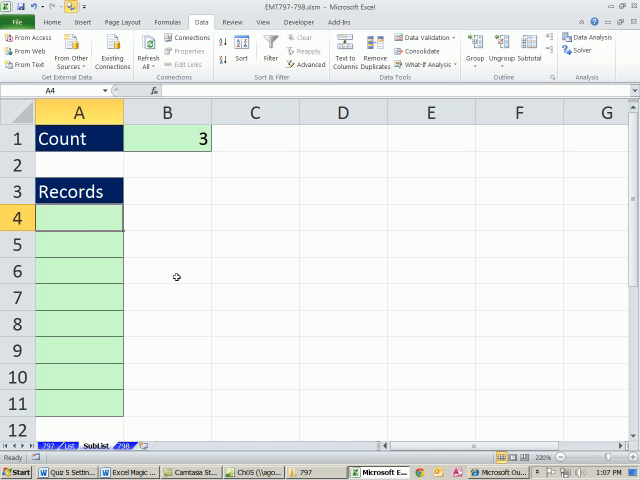
# Step: Enter =INDEX(List!$A$2:$A$9,2) in the first Records row, returning Honey
pyautogui.write('=inde')
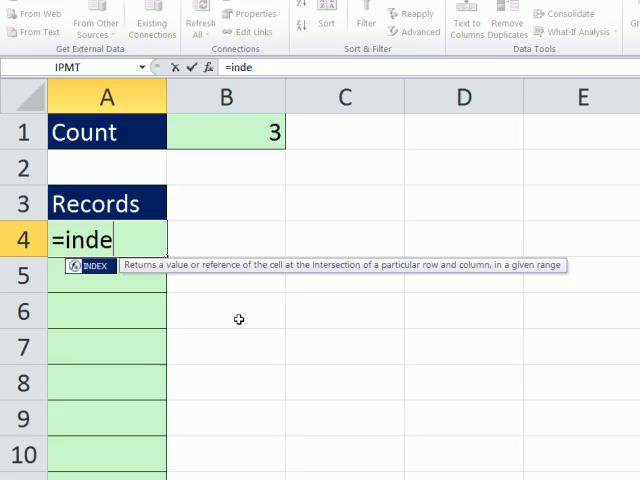
pyautogui.write('INDEX(List!A2:A9')
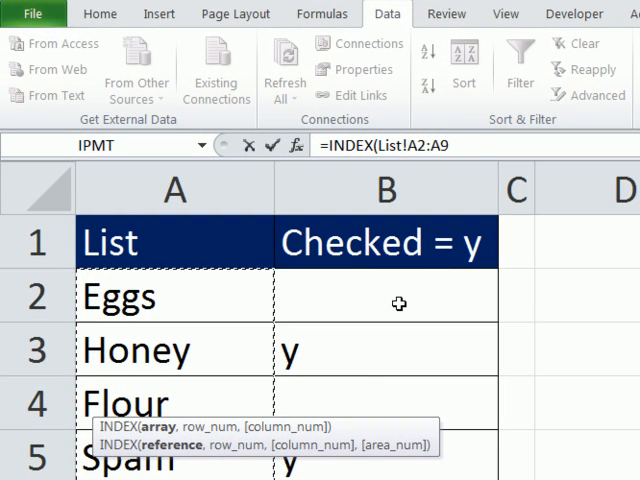
pyautogui.press('F4')
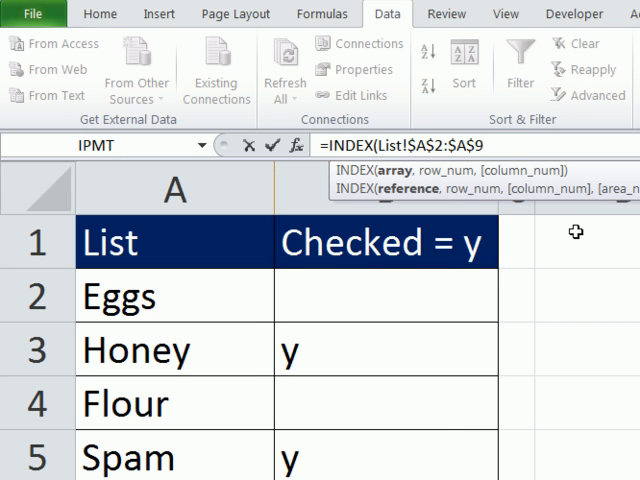
pyautogui.moveTo(420, 180)
pyautogui.write(',')
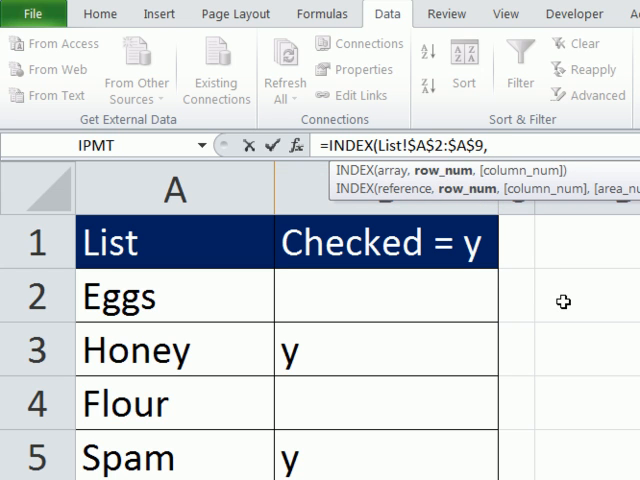
pyautogui.write('2)')
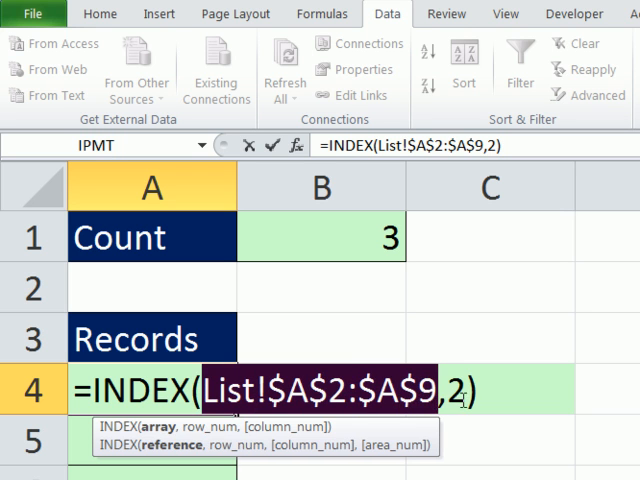
pyautogui.press('Enter')
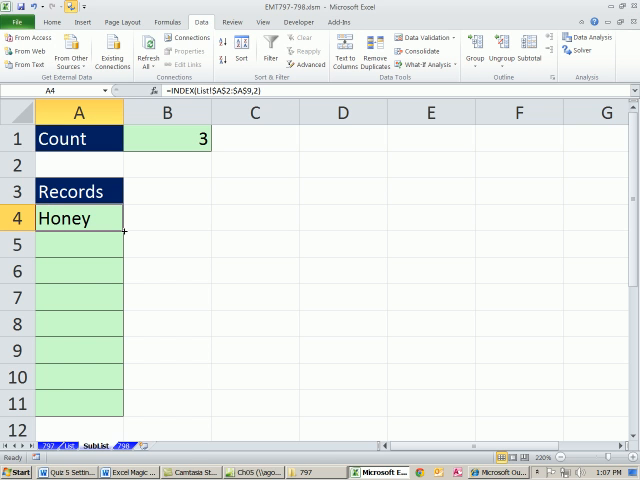
# Step: Fill the INDEX formula down and set rows 4 and 7, returning Spam and Oranges
pyautogui.moveTo(124, 232); pyautogui.dragTo(124, 258)
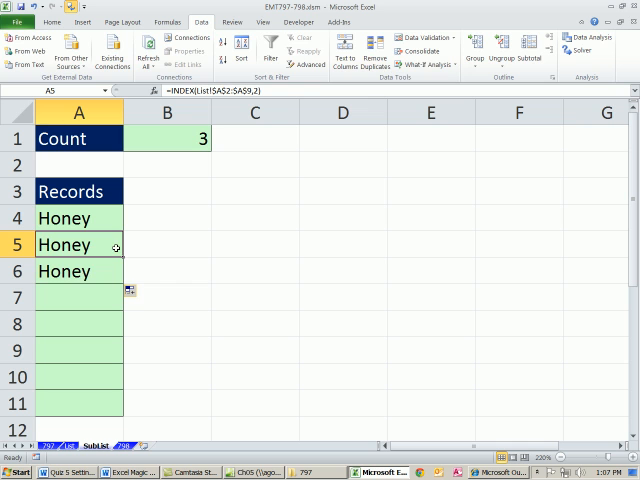
pyautogui.doubleClick(64, 244)
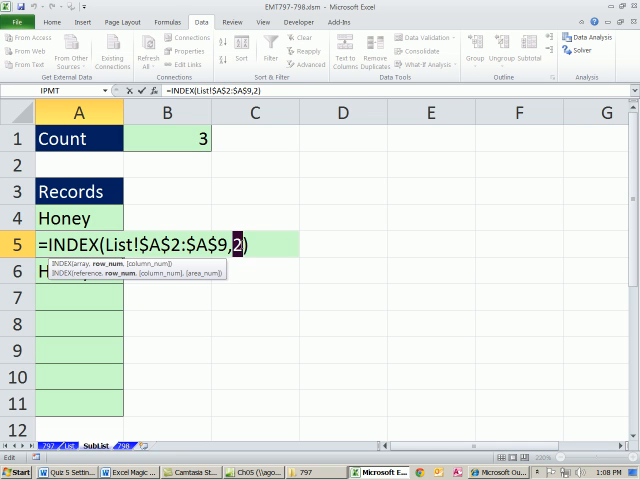
pyautogui.press('Enter')
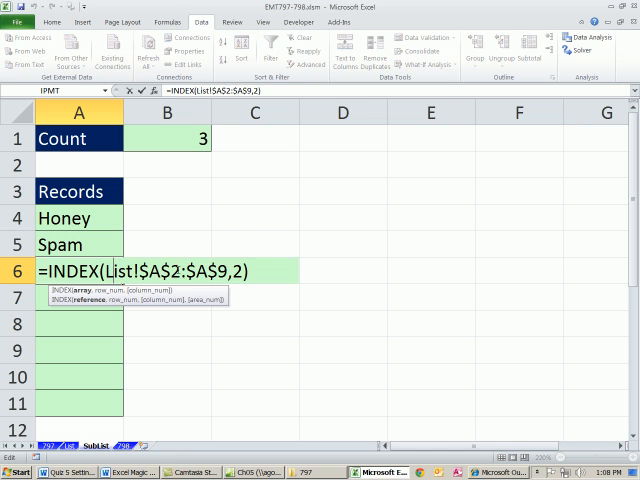
pyautogui.write('7')
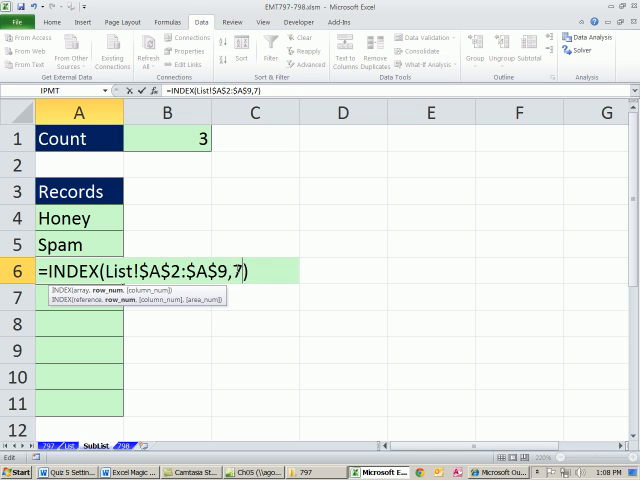
pyautogui.press('Enter')
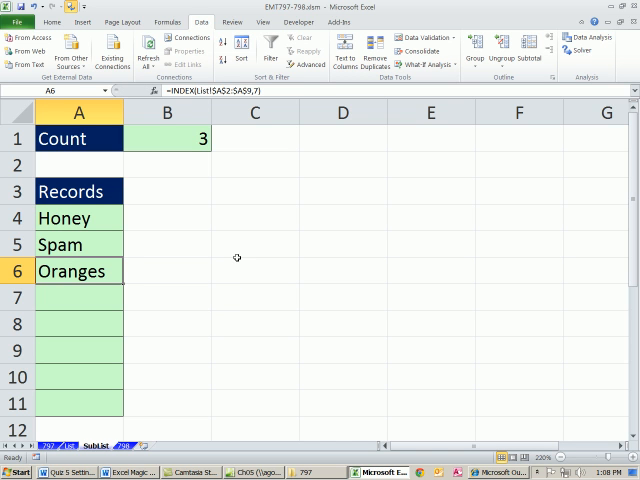
pyautogui.moveTo(98, 244)
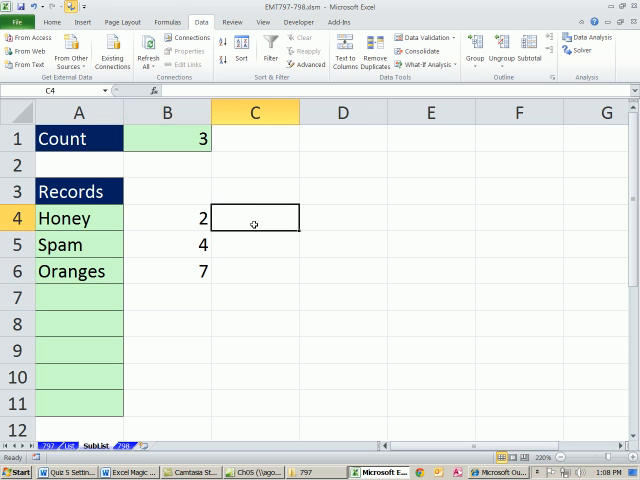
pyautogui.moveTo(278, 254)
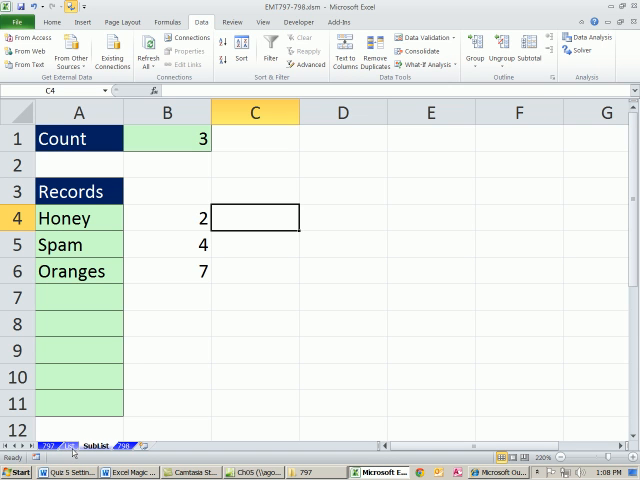
# Step: Check the checked rows on the List sheet and select the third record's position to change to 8
pyautogui.click(76, 436)
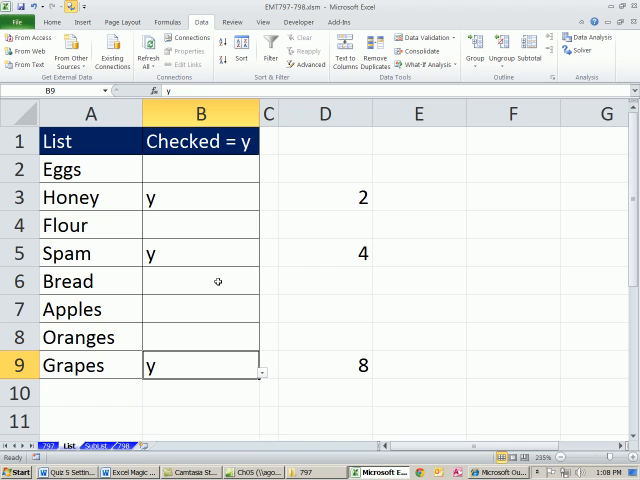
pyautogui.click(200, 252)
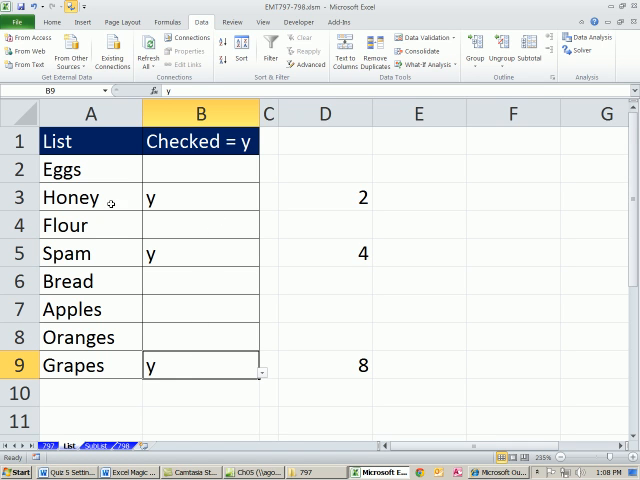
pyautogui.moveTo(322, 208)
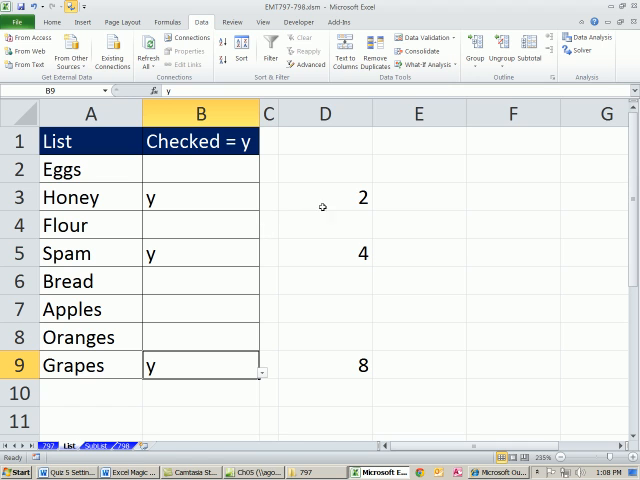
pyautogui.moveTo(316, 194)
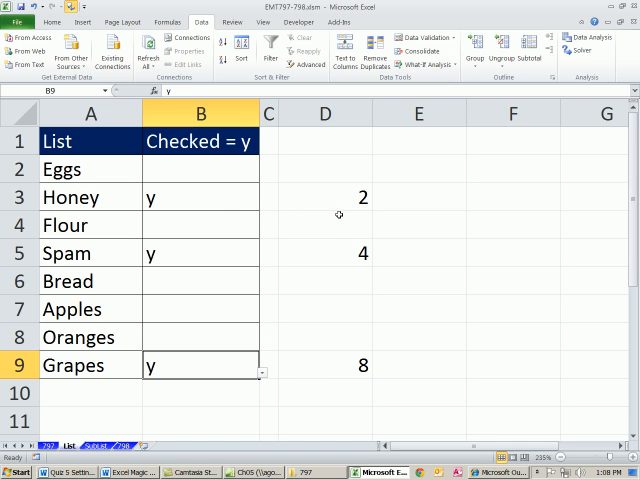
pyautogui.moveTo(398, 200)
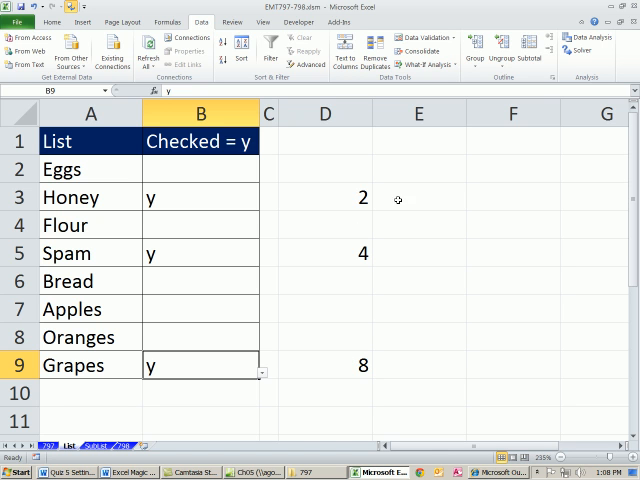
pyautogui.click(416, 196)
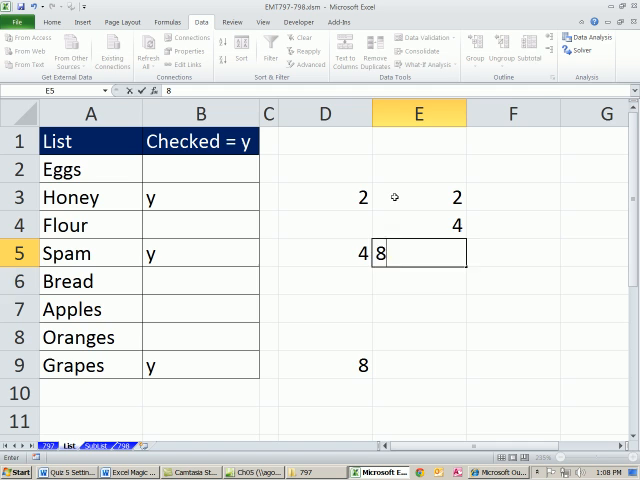
pyautogui.click(92, 446)
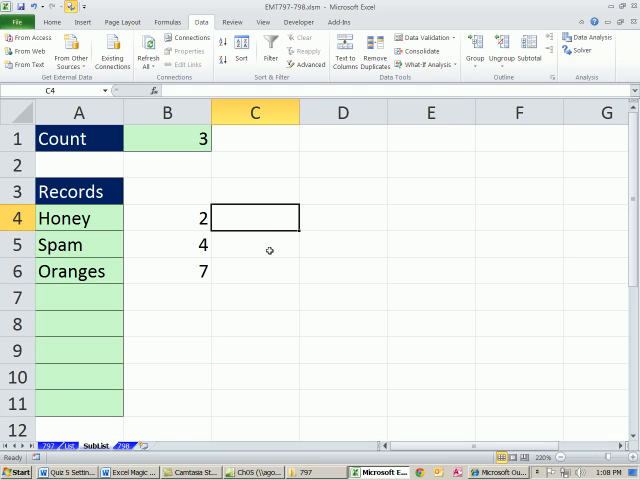
pyautogui.click(168, 272)
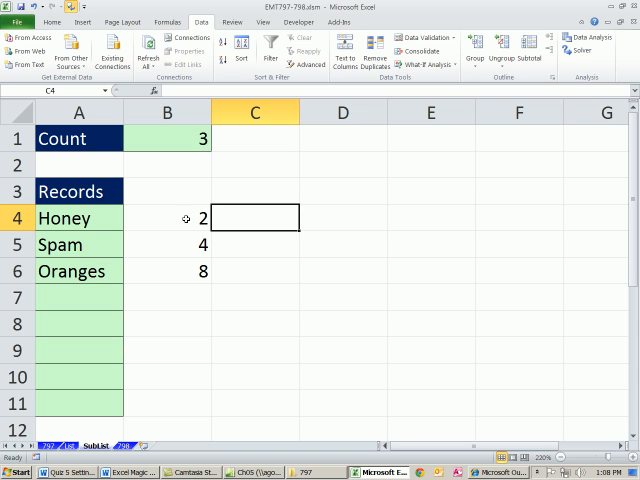
pyautogui.moveTo(180, 292)
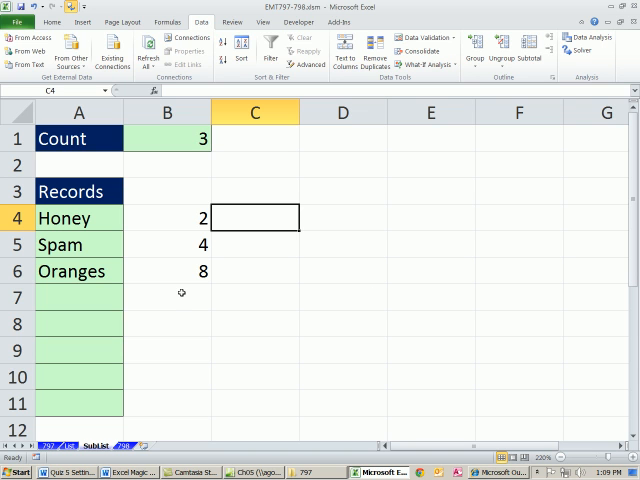
pyautogui.moveTo(80, 276)
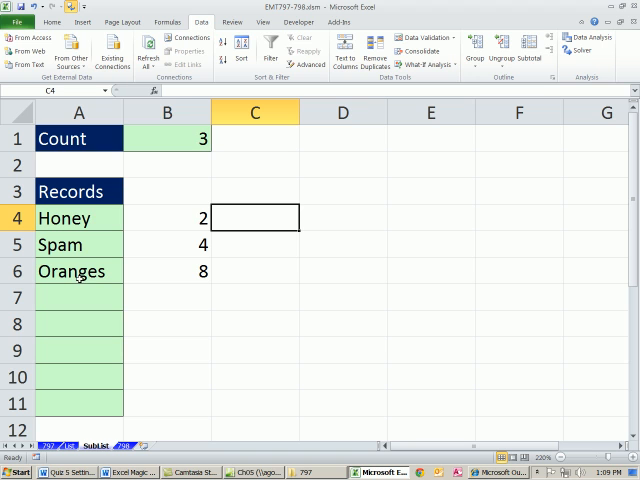
pyautogui.moveTo(226, 244)
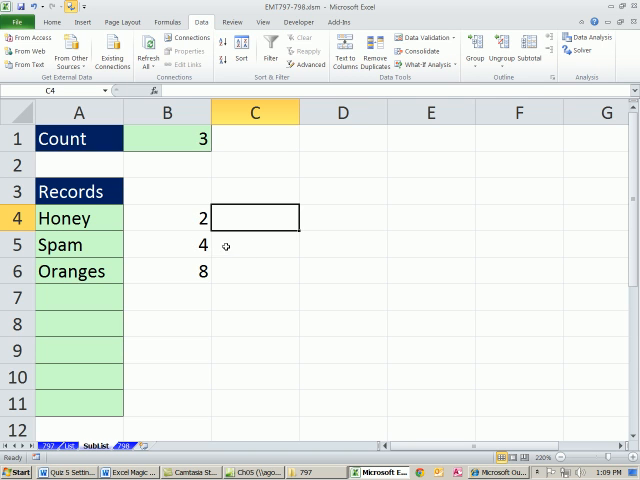
pyautogui.moveTo(258, 234)
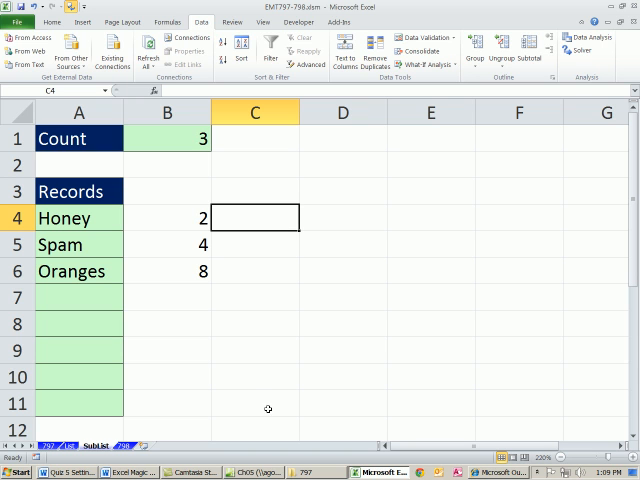
pyautogui.moveTo(210, 222)
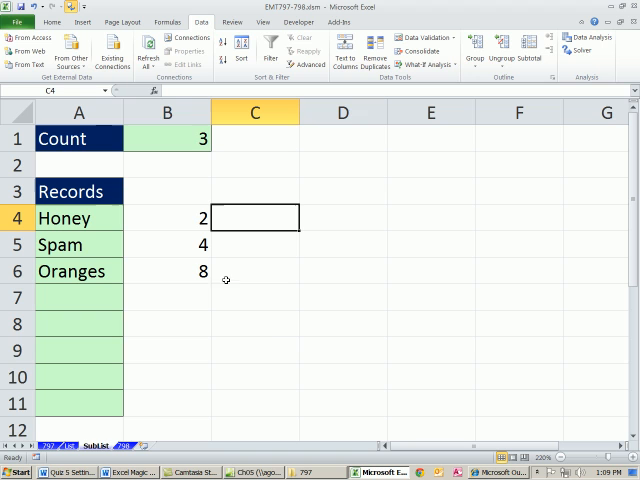
pyautogui.moveTo(270, 342)
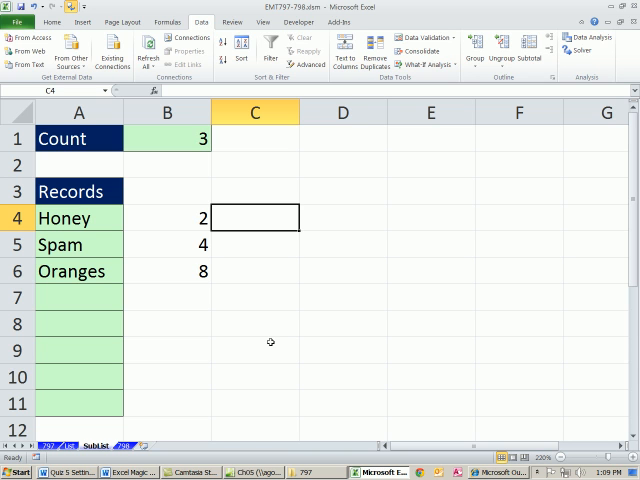
# Step: Begin =AGGREGATE(15,6,( in C4 and start the ROW calculation
pyautogui.write('=ag')
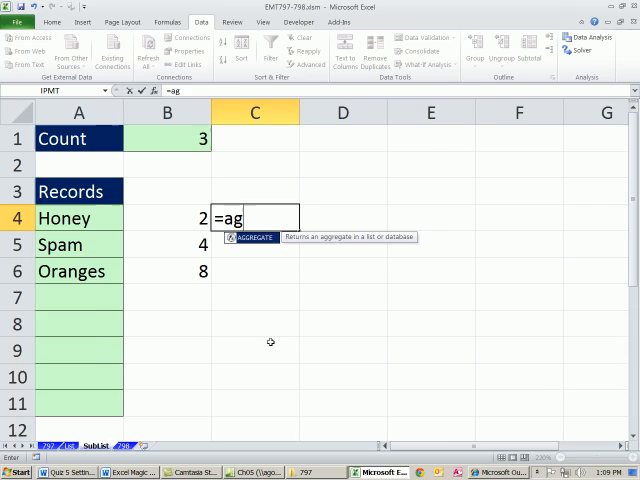
pyautogui.write('GGREGATE(')
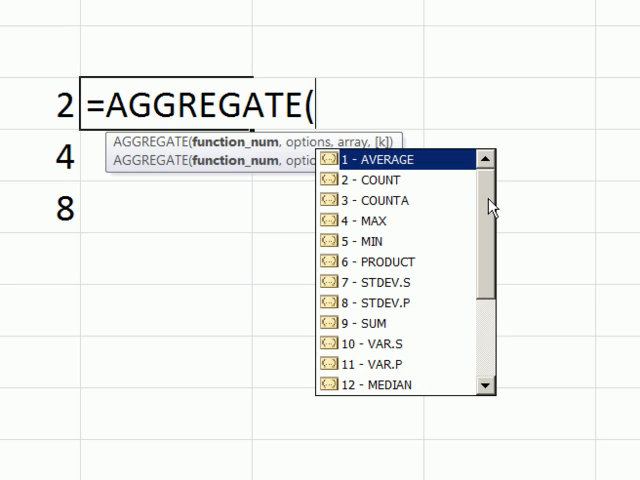
pyautogui.moveTo(492, 204)
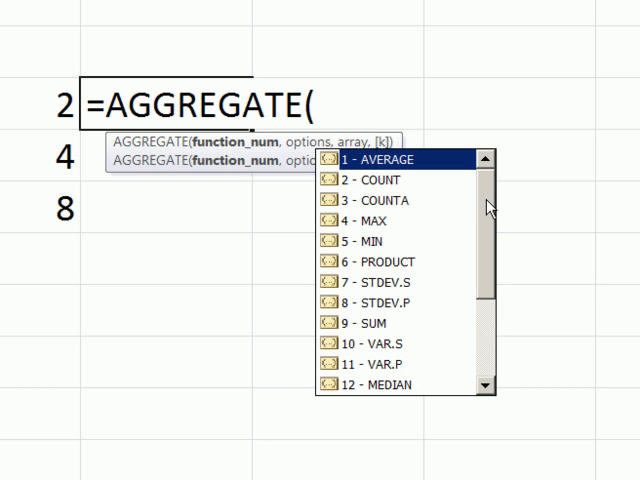
pyautogui.scroll(-3)
pyautogui.write('15,')
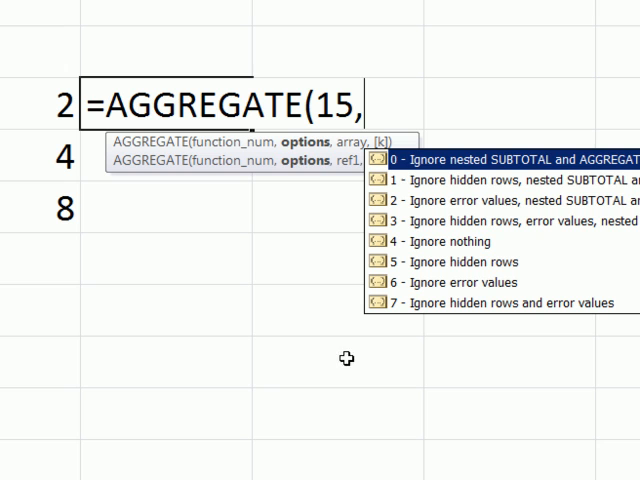
pyautogui.moveTo(464, 166)
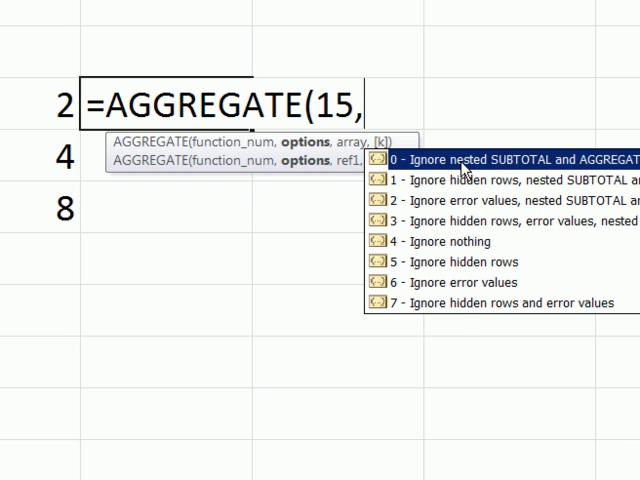
pyautogui.moveTo(460, 322)
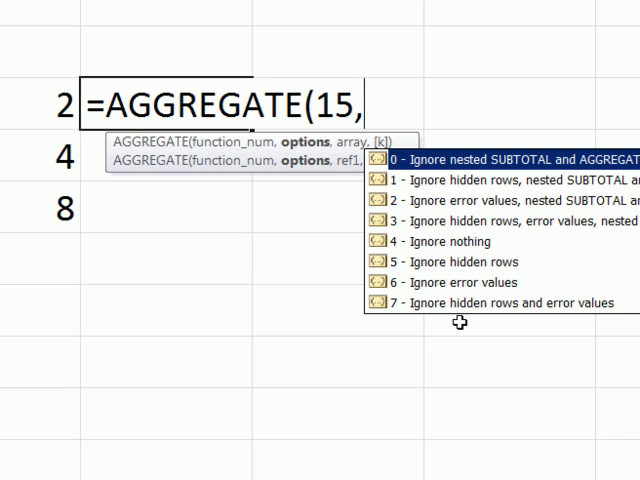
pyautogui.moveTo(312, 162)
pyautogui.write('6')
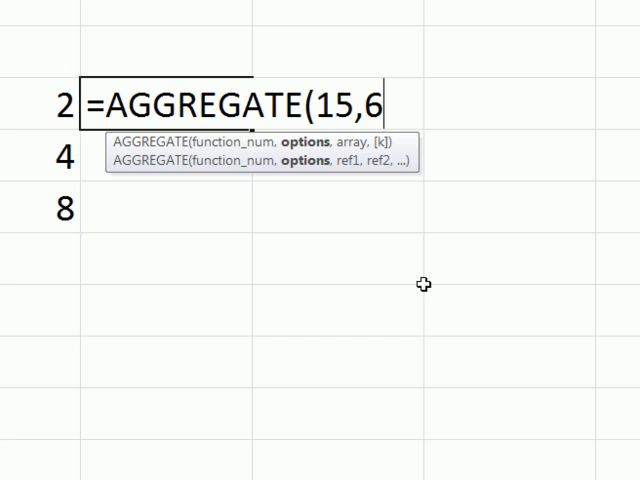
pyautogui.write(',')
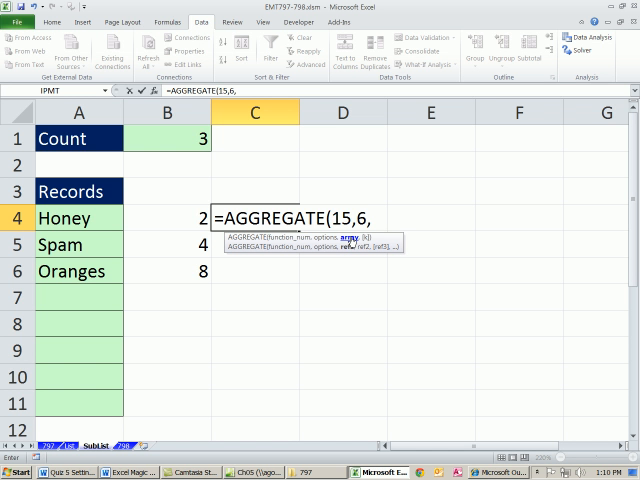
pyautogui.moveTo(184, 284)
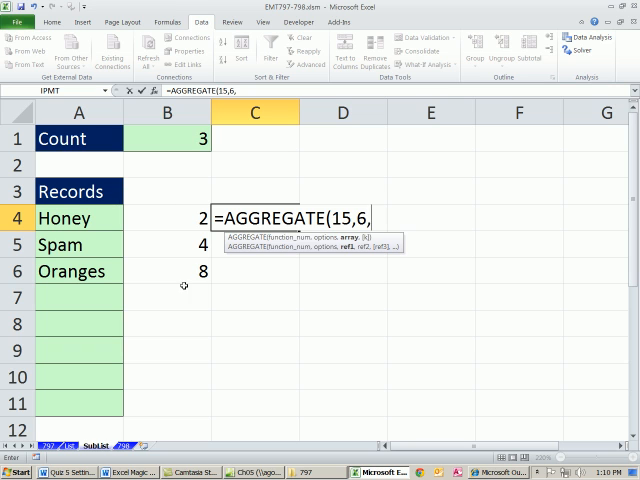
pyautogui.write('(')
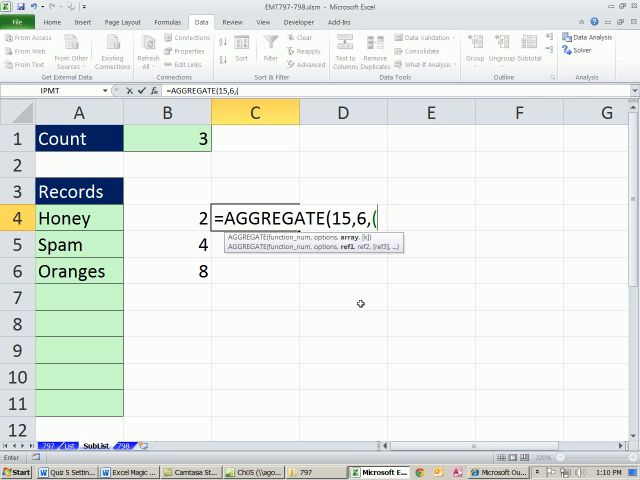
pyautogui.write('row')
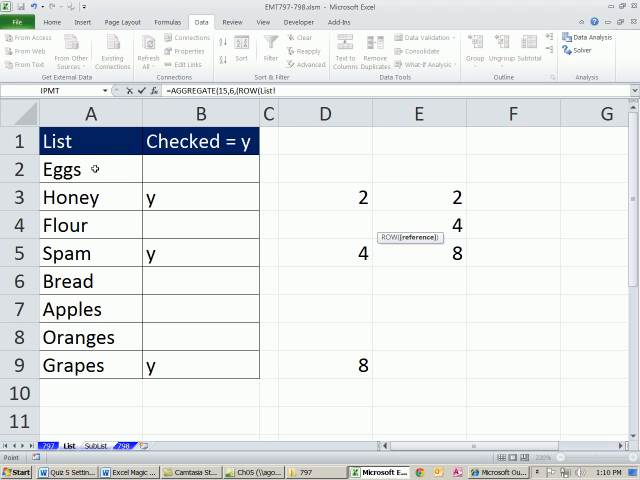
# Step: Add ROW(List!A2:A9)-ROW(List!$A$2)+1 as the positions, followed by a division sign
pyautogui.moveTo(60, 168); pyautogui.dragTo(60, 364)
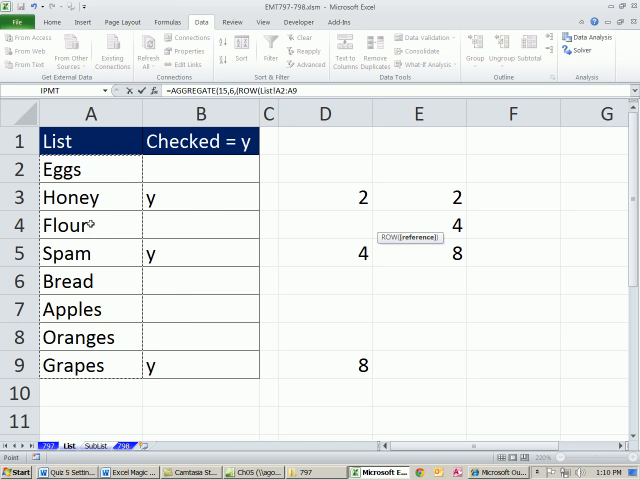
pyautogui.moveTo(182, 168)
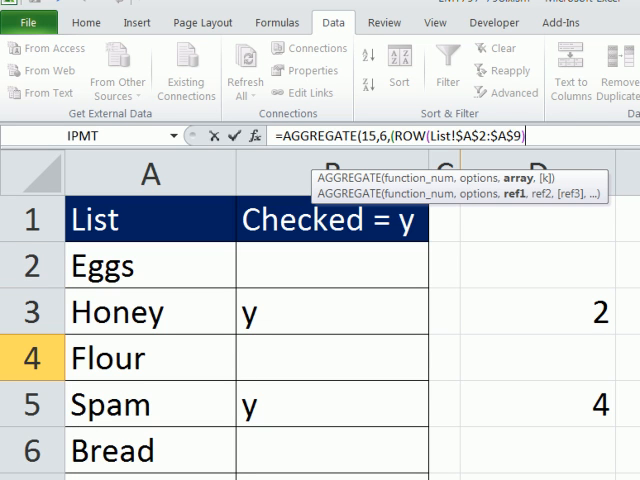
pyautogui.write('-r')
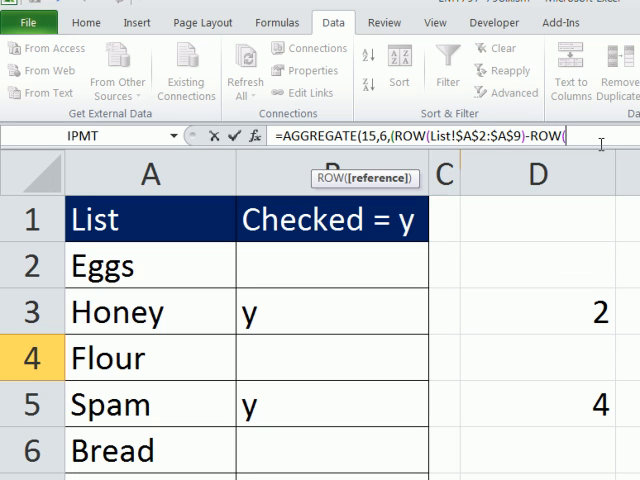
pyautogui.moveTo(172, 276)
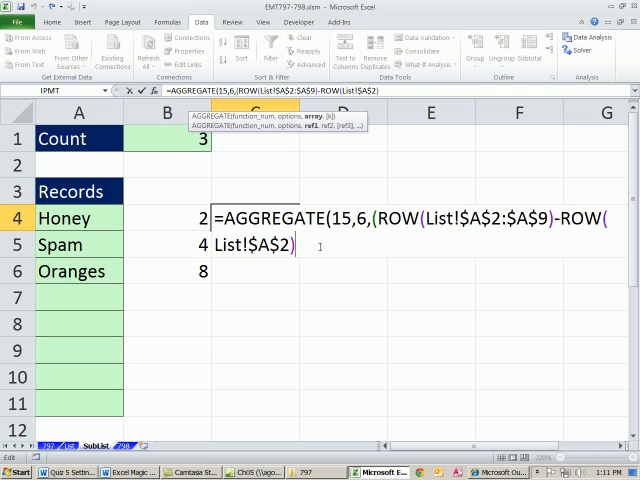
pyautogui.write('+1')
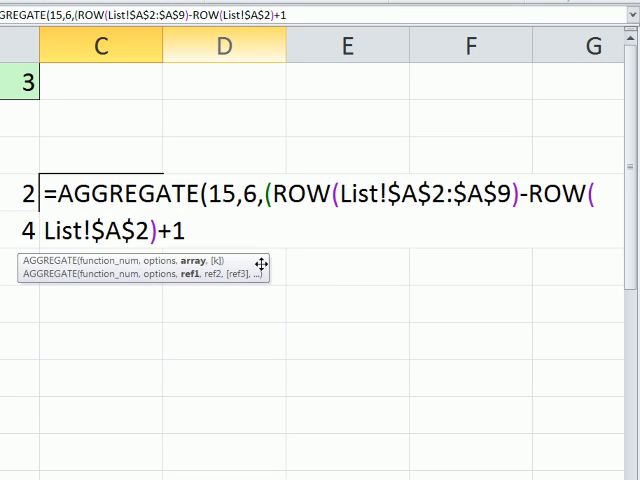
pyautogui.moveTo(190, 272)
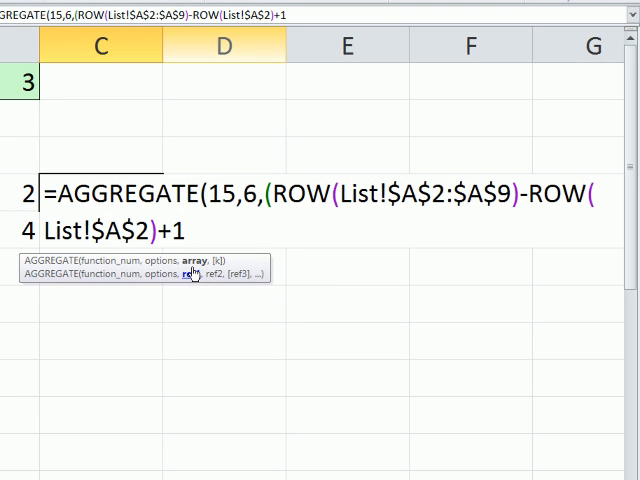
pyautogui.write(')')
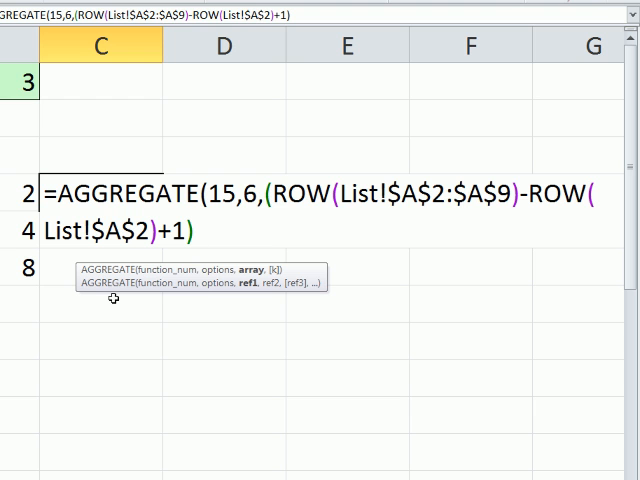
pyautogui.write('/(List!$B$2:$B$9')
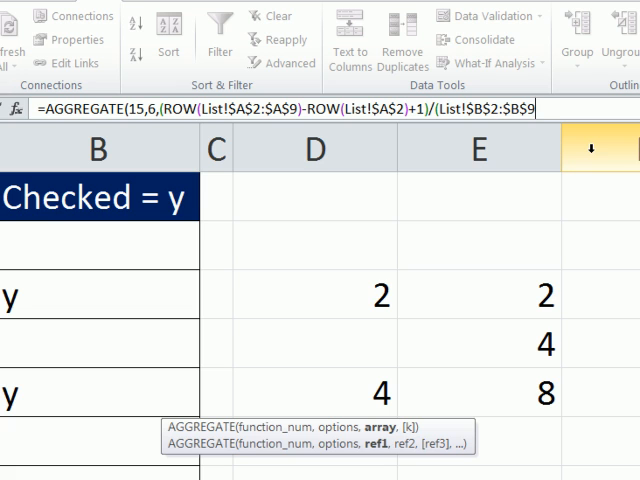
# Step: Divide by (List!$B$2:$B$9="y"), previewing the TRUE/FALSE array with F9 and restoring it
pyautogui.write('="y")')
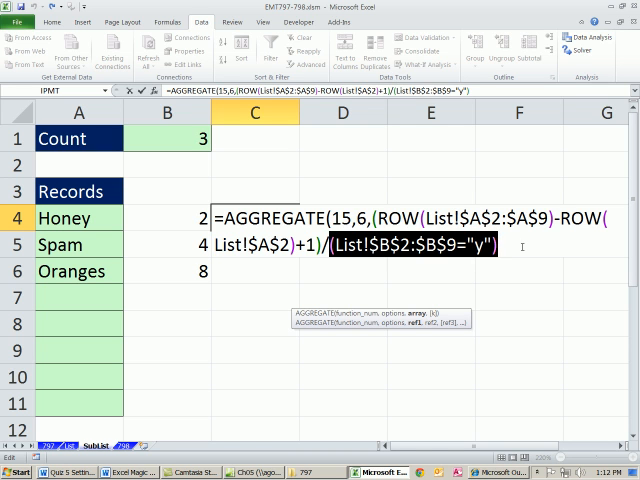
pyautogui.press('F9')
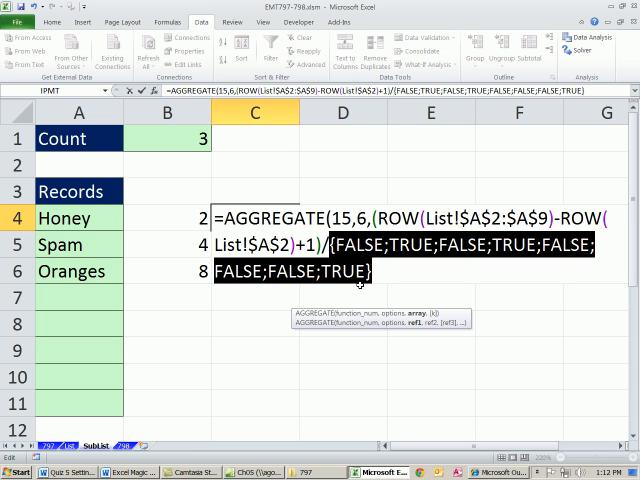
pyautogui.write('(List!$B$2:$B$9="y")')
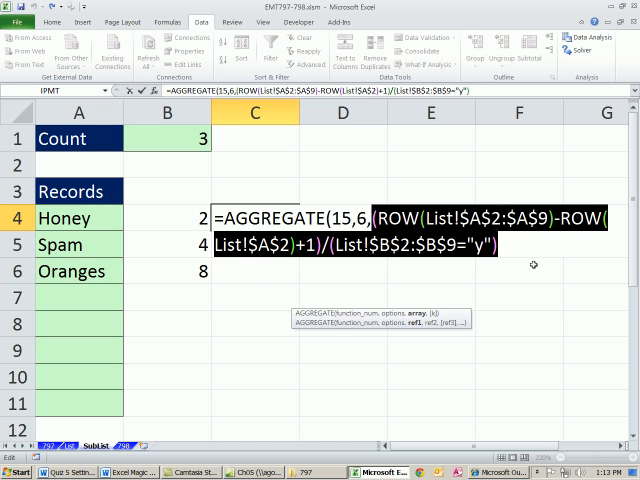
pyautogui.press('F9')
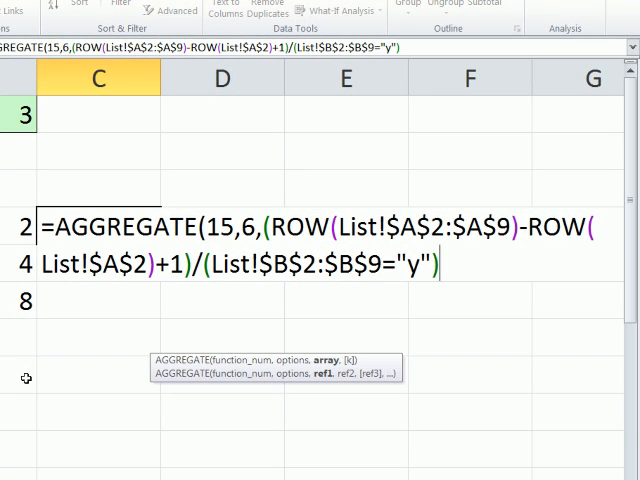
pyautogui.moveTo(432, 330)
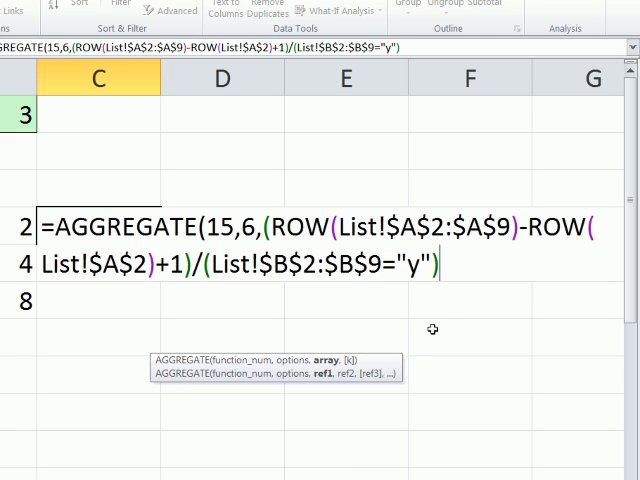
pyautogui.moveTo(450, 300)
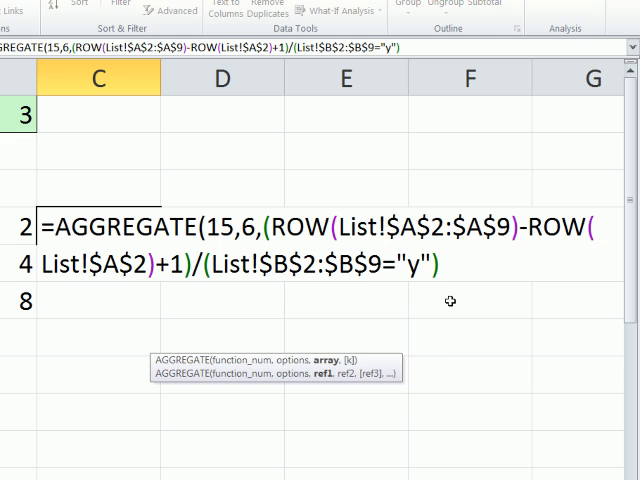
# Step: Add ,ROWS(C$4:C4) as AGGREGATE's k argument, locking only the first row
pyautogui.write(',')
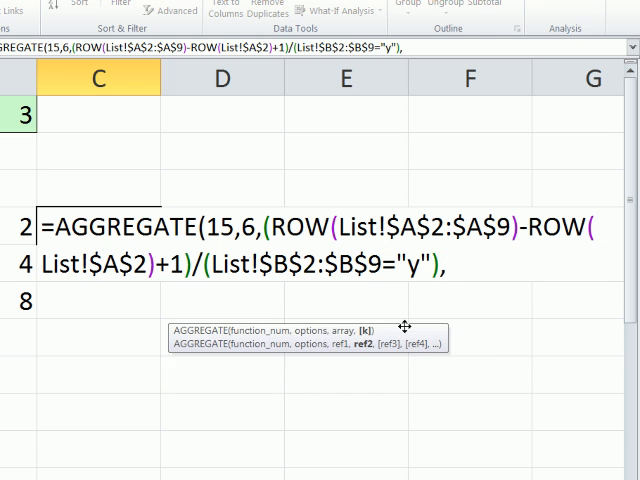
pyautogui.write('ro')
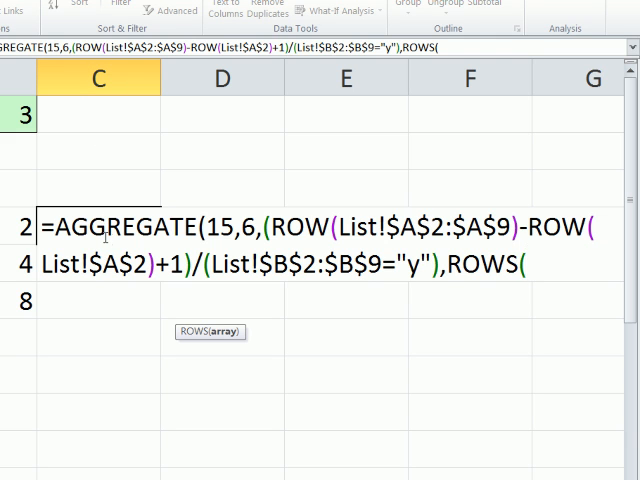
pyautogui.moveTo(520, 284)
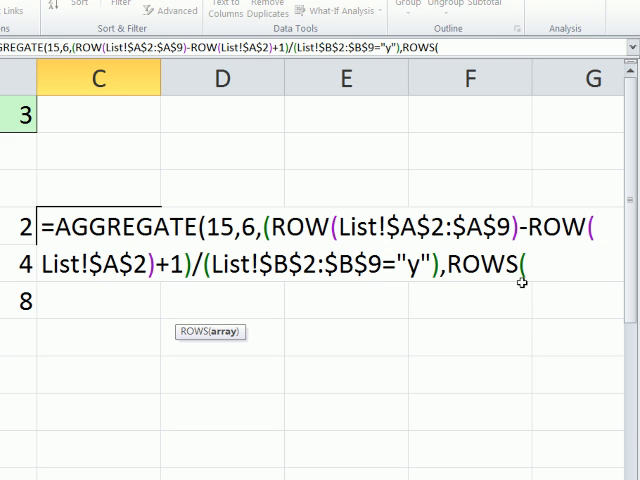
pyautogui.write('C')
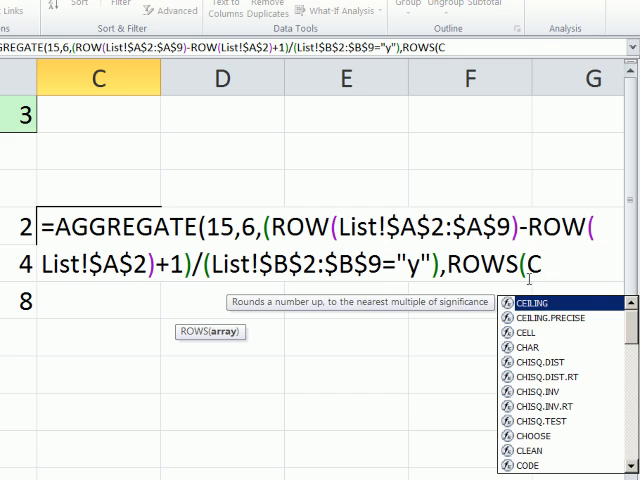
pyautogui.write('C$4:c4)')
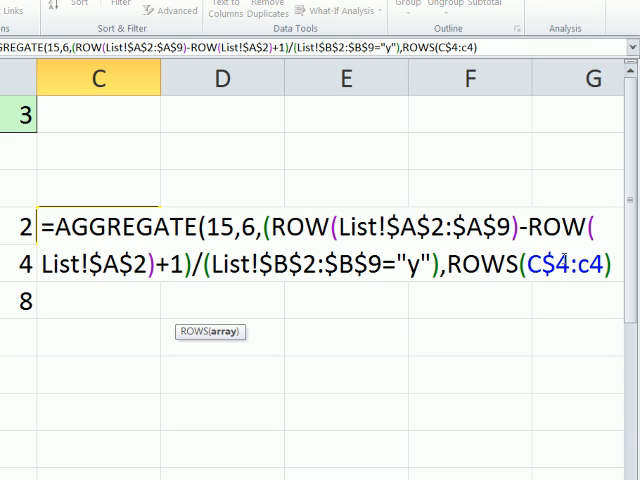
pyautogui.moveTo(524, 304)
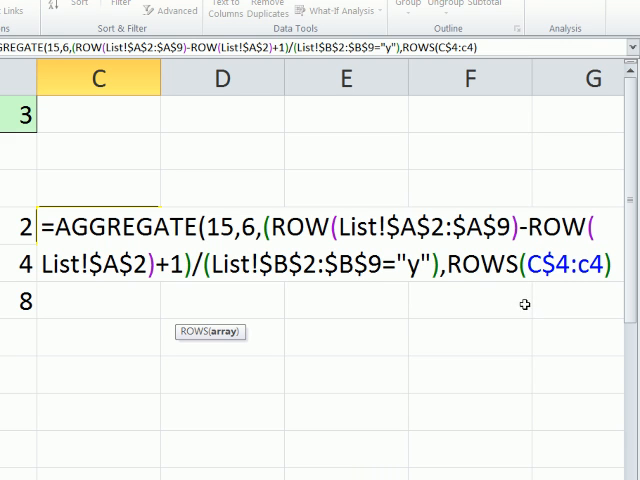
pyautogui.moveTo(544, 276)
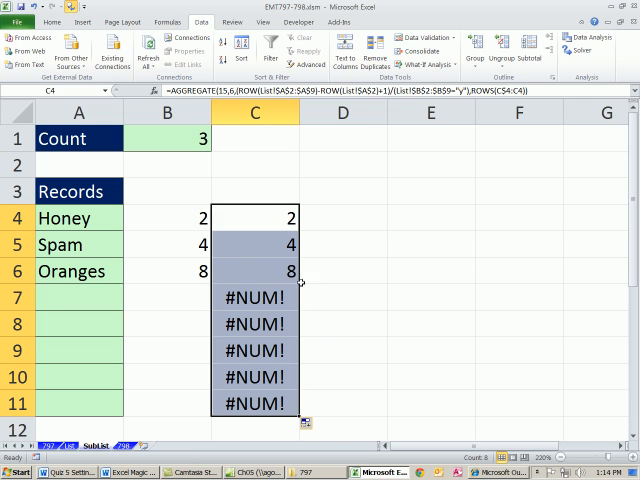
# Step: Inspect the AGGREGATE formulas in C5 and C6 without changing them
pyautogui.doubleClick(252, 244)
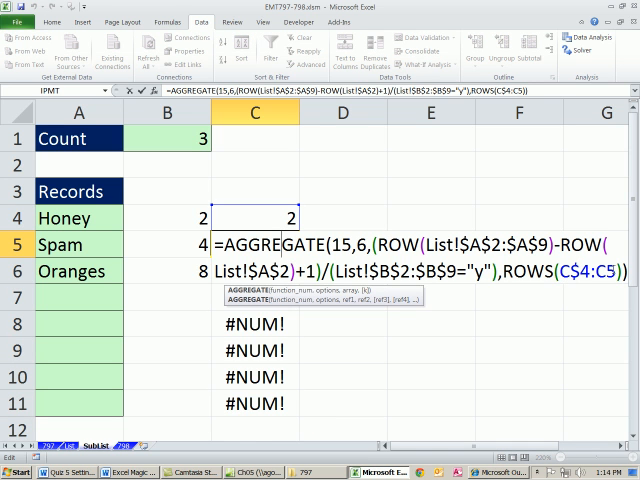
pyautogui.press('Enter')
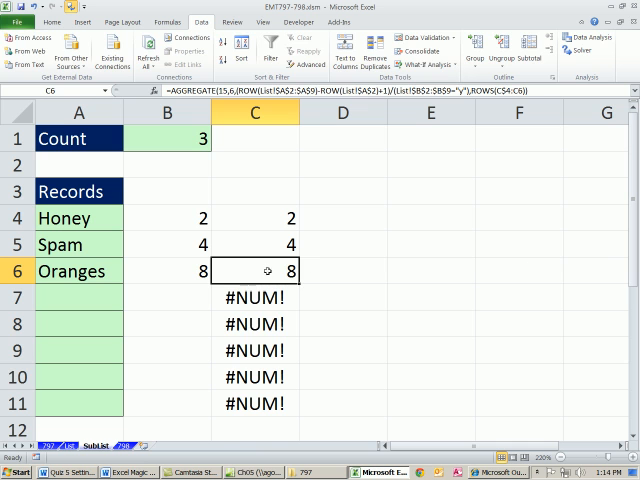
pyautogui.doubleClick(252, 272)
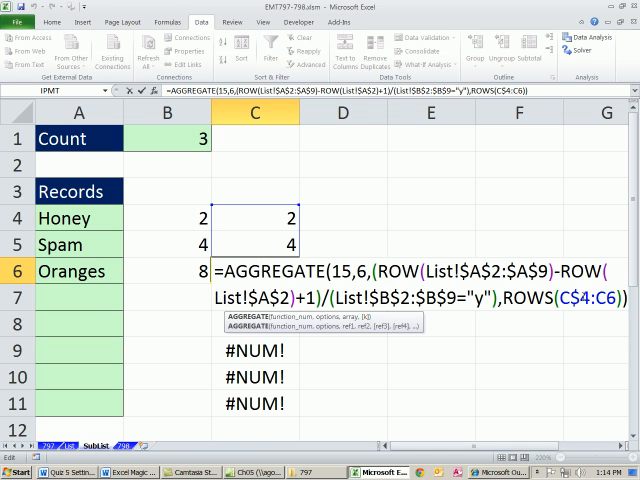
pyautogui.press('Enter')
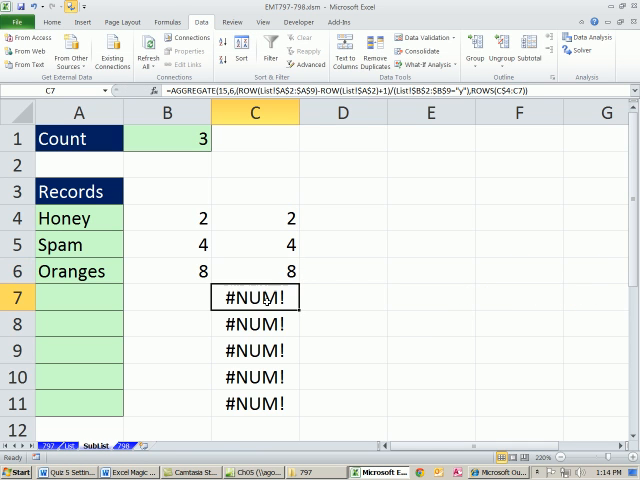
# Step: Select and copy the AGGREGATE formula text in C4, leaving the cell intact
pyautogui.doubleClick(254, 218)
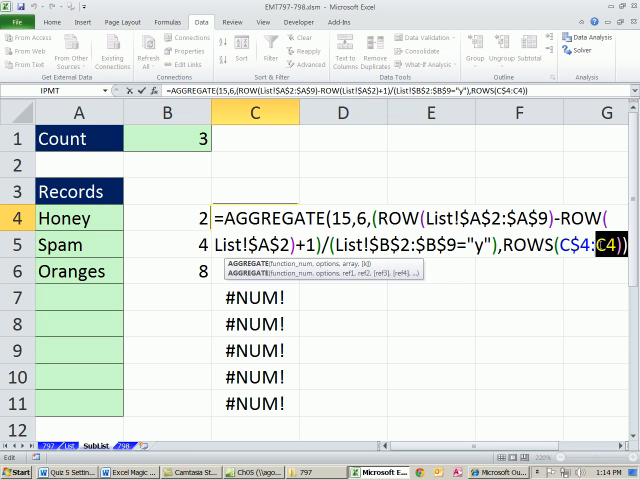
pyautogui.press('Enter')
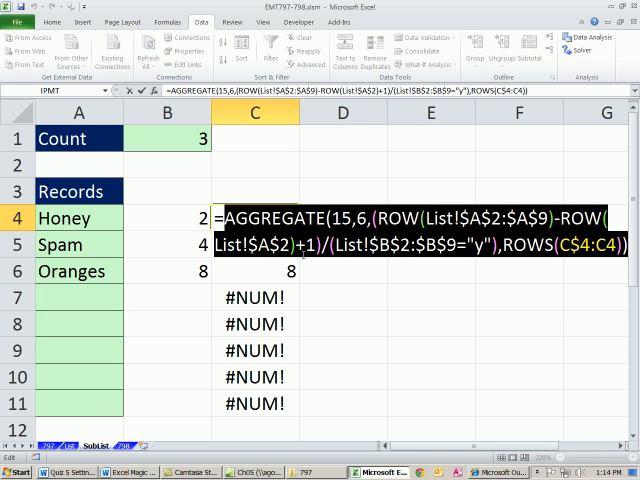
pyautogui.moveTo(308, 288)
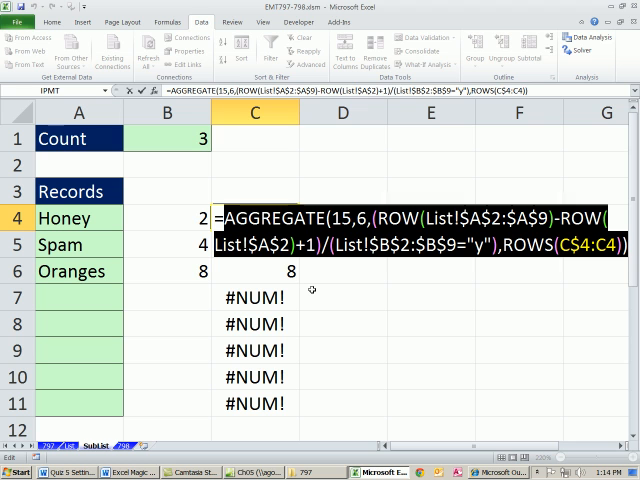
pyautogui.press('Enter')
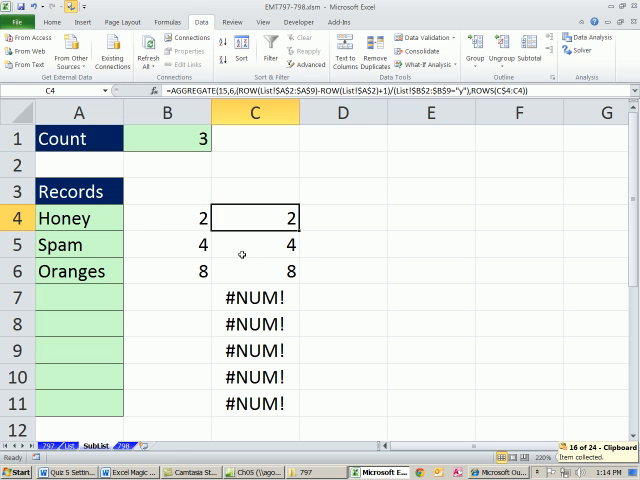
# Step: Enter =INDEX(List!$A$2:$A$9,2) into the Records cells as a first test
pyautogui.write('=INDEX(List!$A$2:$A$9,2)')
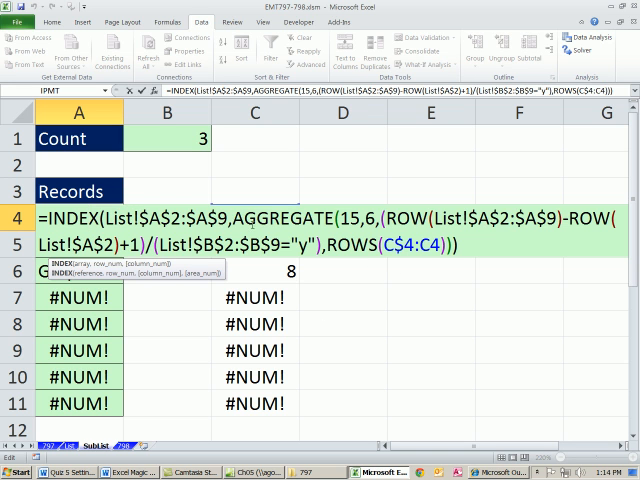
pyautogui.press('Enter')
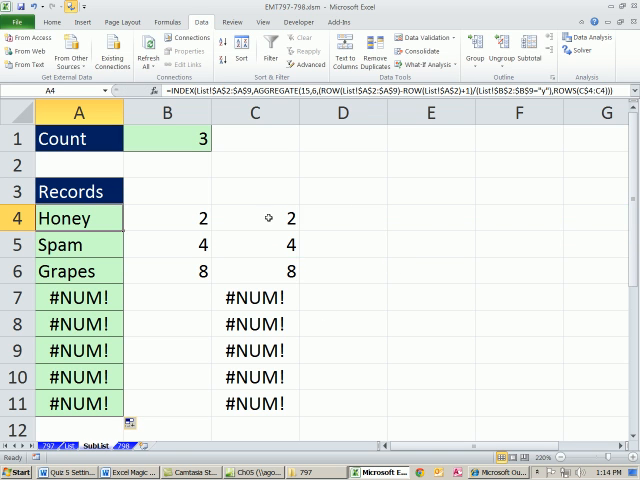
# Step: Wrap the AGGREGATE formula in INDEX(List!$A$2:$A$9,...) so Records lists Honey, Spam and Grapes
pyautogui.doubleClick(256, 218)
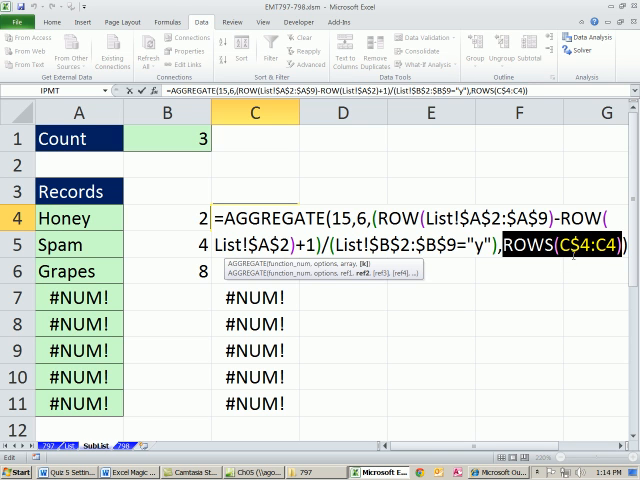
pyautogui.write('INDEX(List!$A$2:$A$9,')
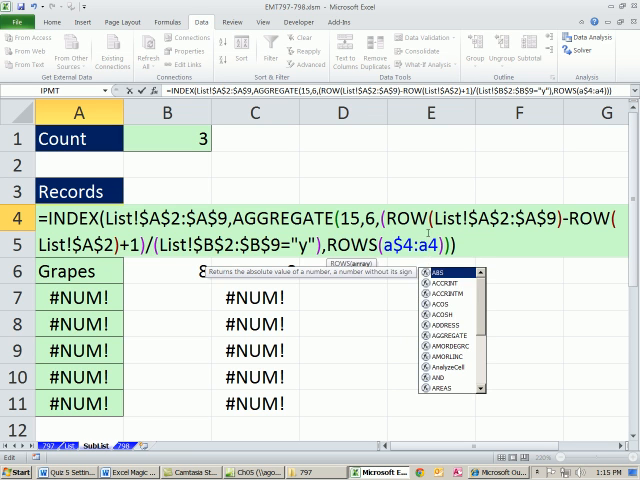
pyautogui.press('Enter')
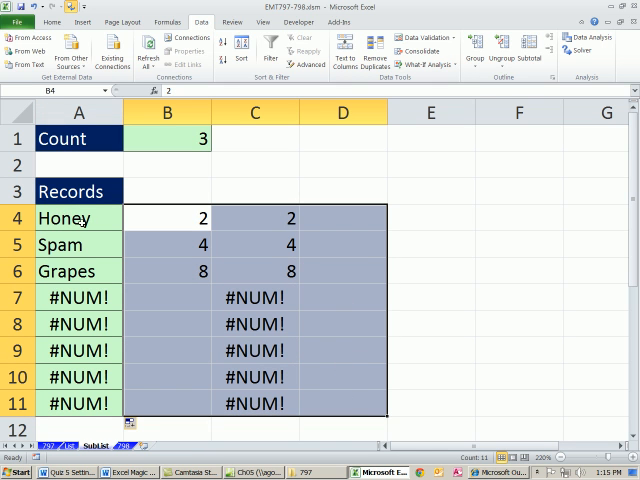
pyautogui.moveTo(76, 244)
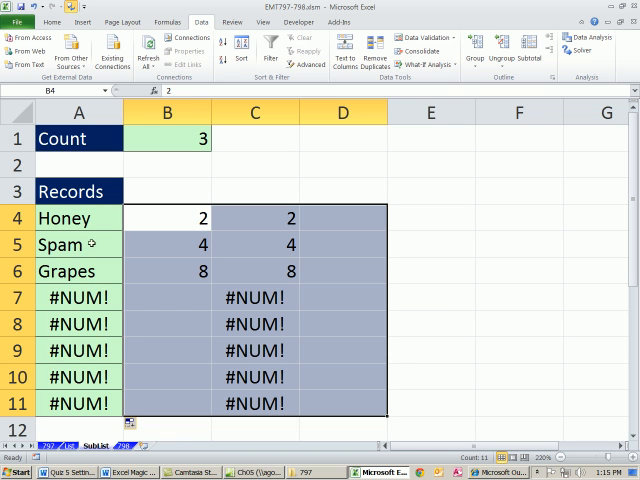
# Step: Wrap the A4 formula in IF(ROWS(A$4:A4)>$B$1,"",...) so rows past the Count show blank
pyautogui.doubleClick(80, 218)
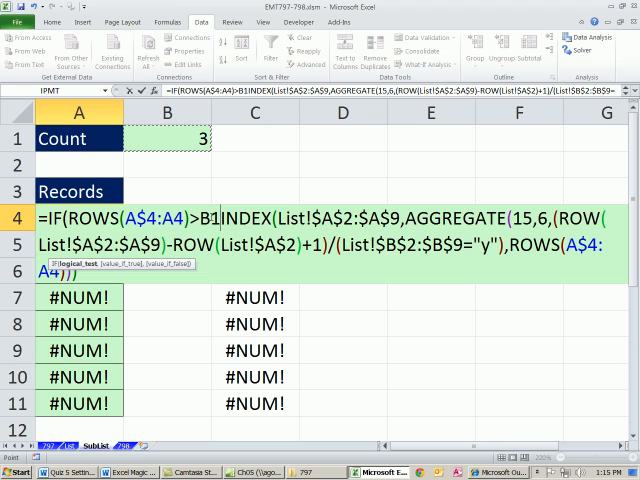
pyautogui.press('F4')
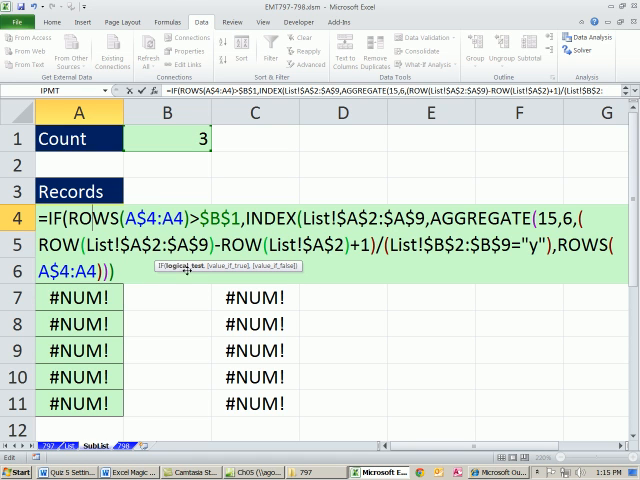
pyautogui.moveTo(240, 198)
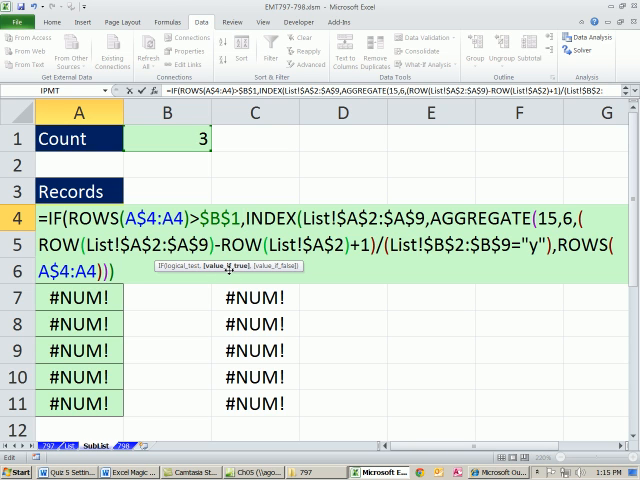
pyautogui.write('""')
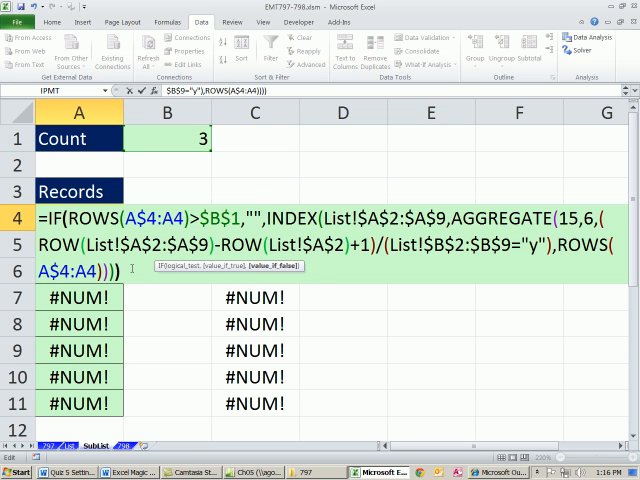
pyautogui.press('Enter')
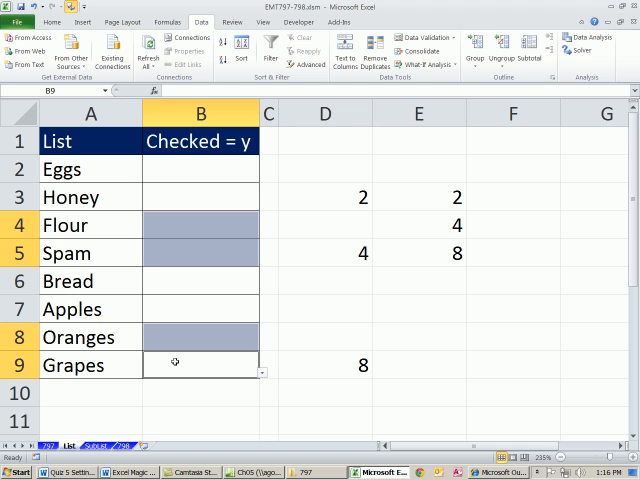
# Step: Mark Flour, Spam, Oranges and Grapes with y, then view the SubList count of 4 listing them
pyautogui.write('y')
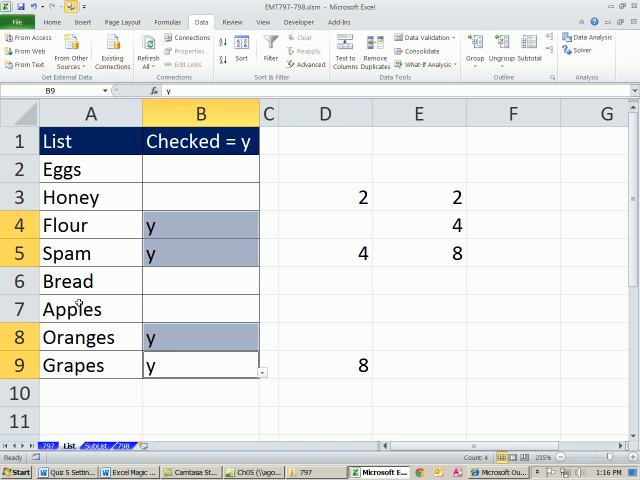
pyautogui.moveTo(96, 444)
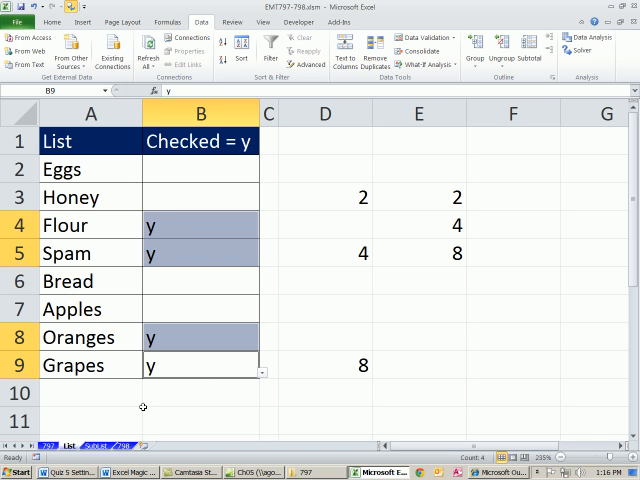
pyautogui.click(90, 456)
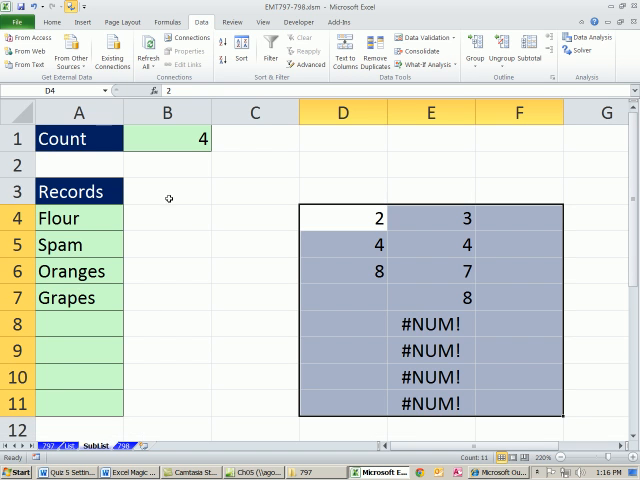
pyautogui.click(168, 192)
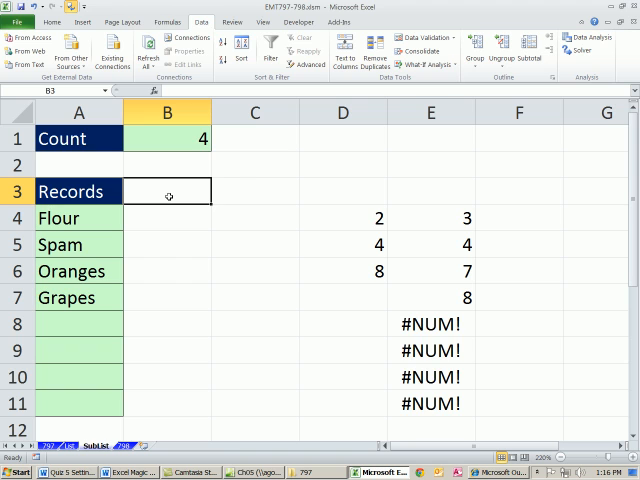